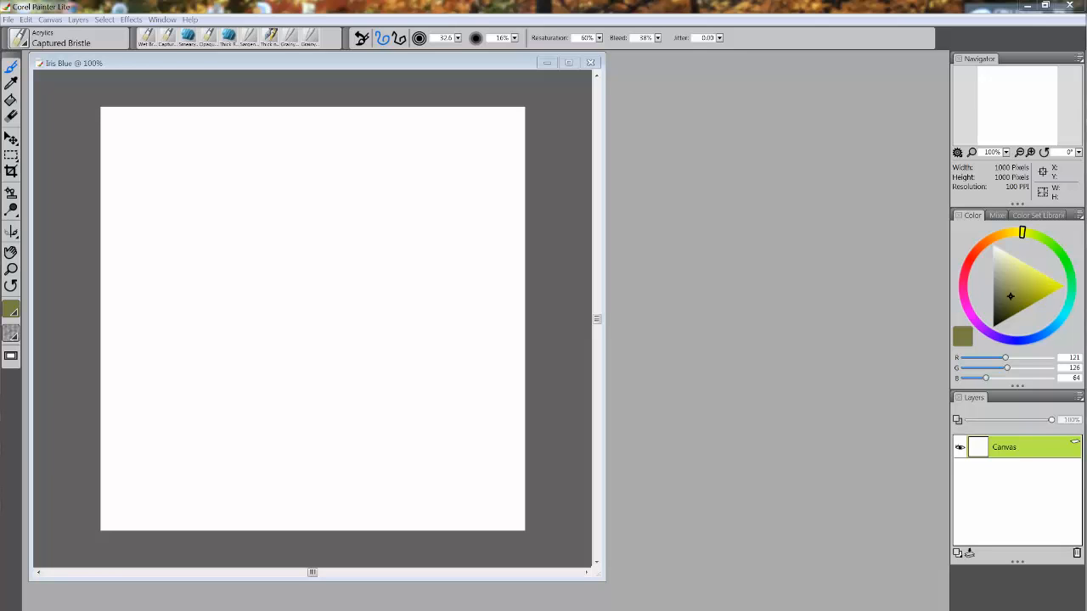
# - Paint olive Captured Bristle strokes across the upper canvas and a patch right of centre
pyautogui.click(362, 129)
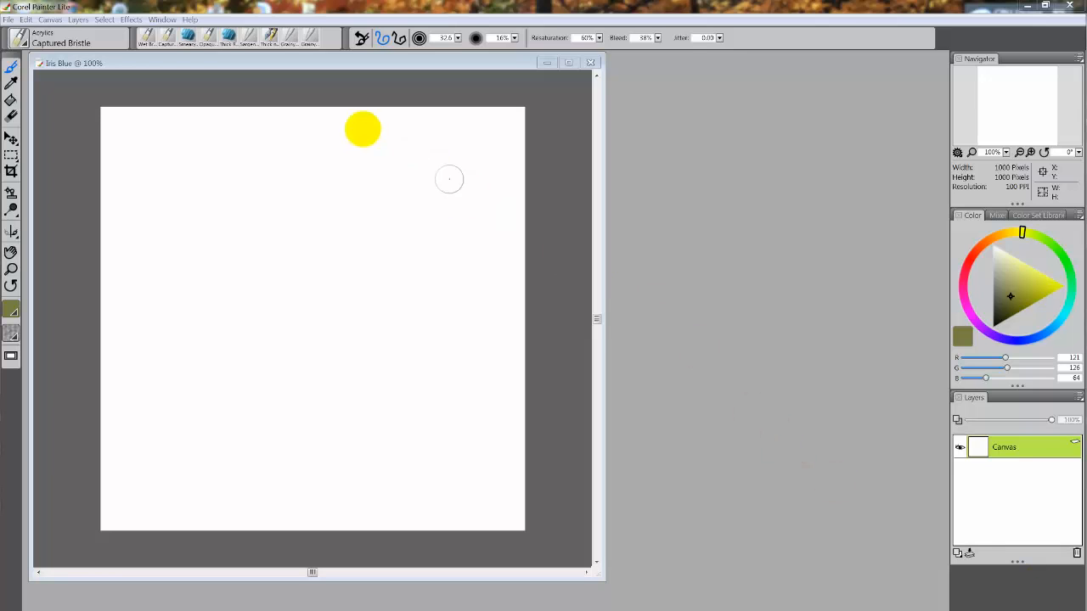
pyautogui.moveTo(362, 129); pyautogui.dragTo(249, 260)
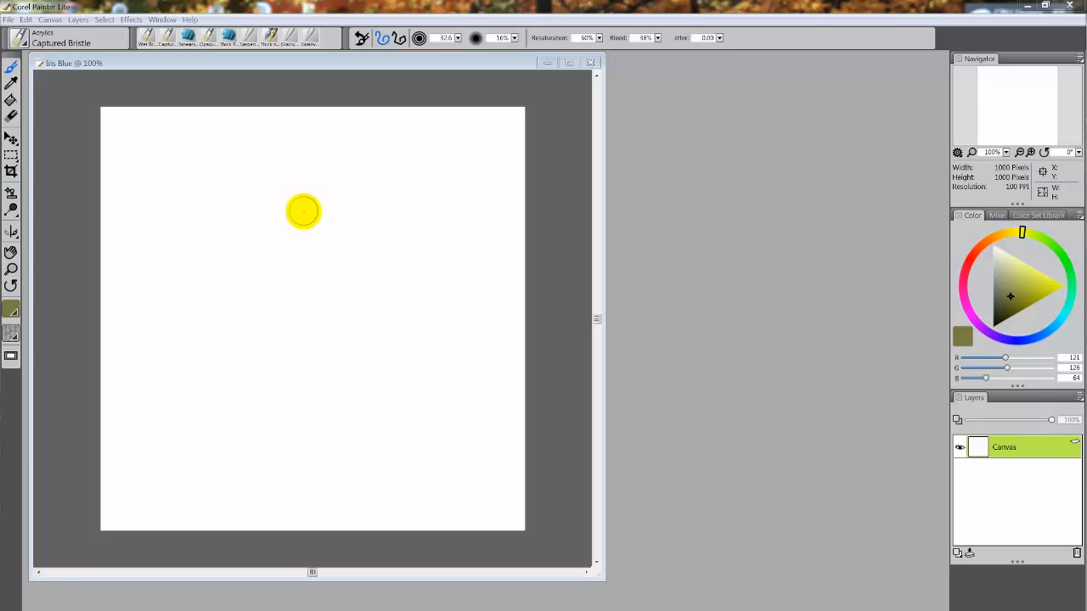
pyautogui.moveTo(716, 297)
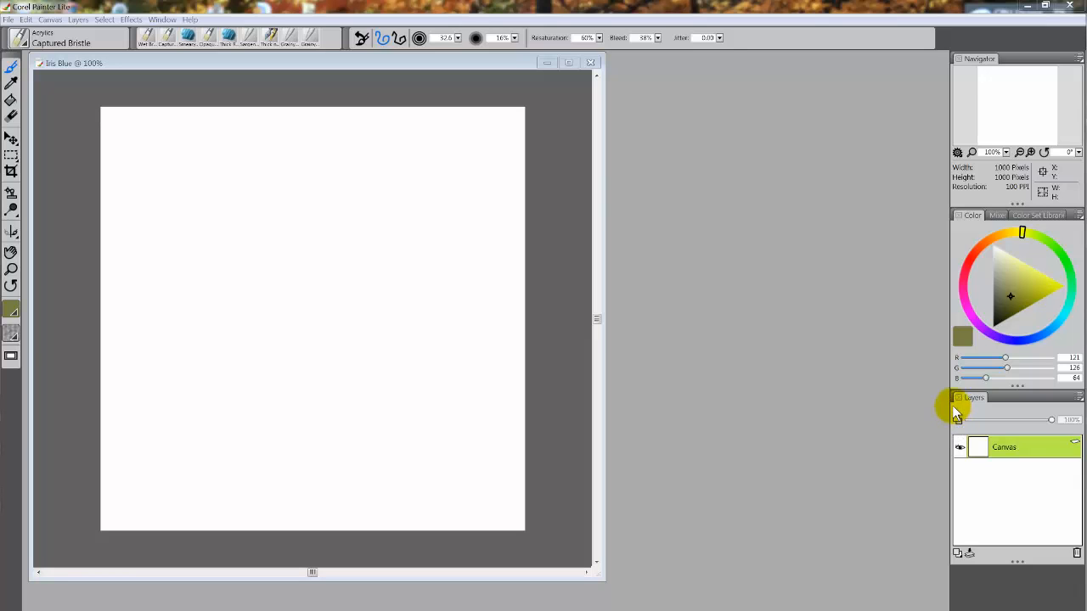
pyautogui.moveTo(610, 83)
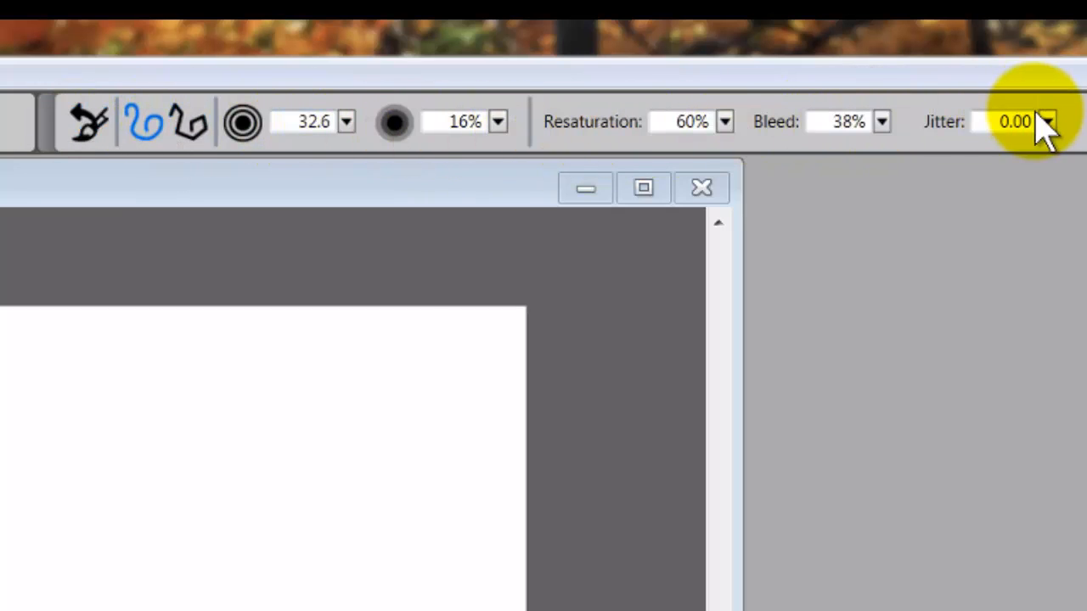
pyautogui.moveTo(416, 123)
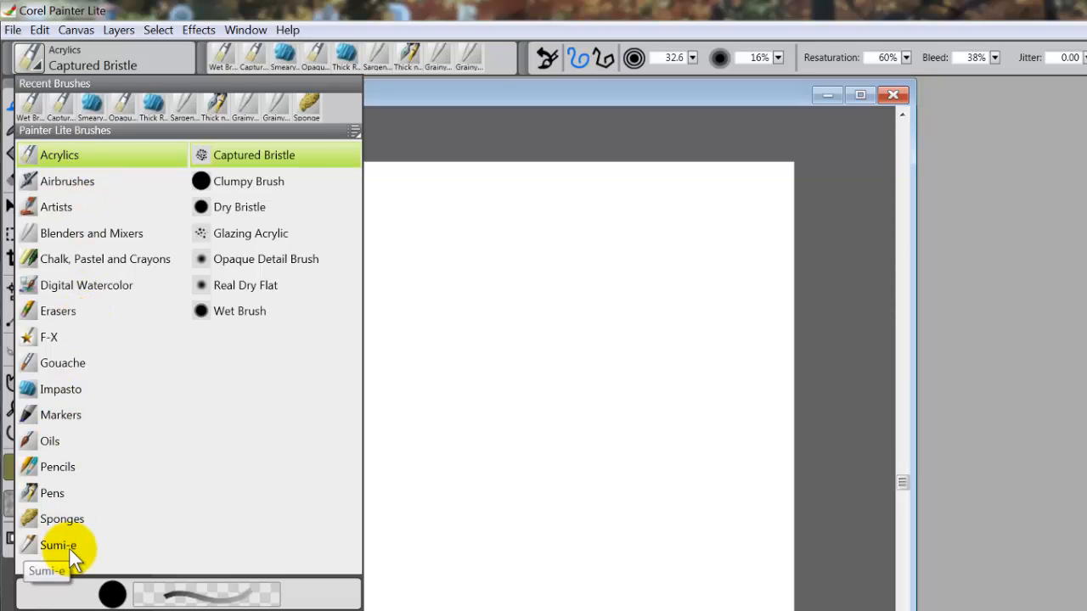
pyautogui.moveTo(80, 467)
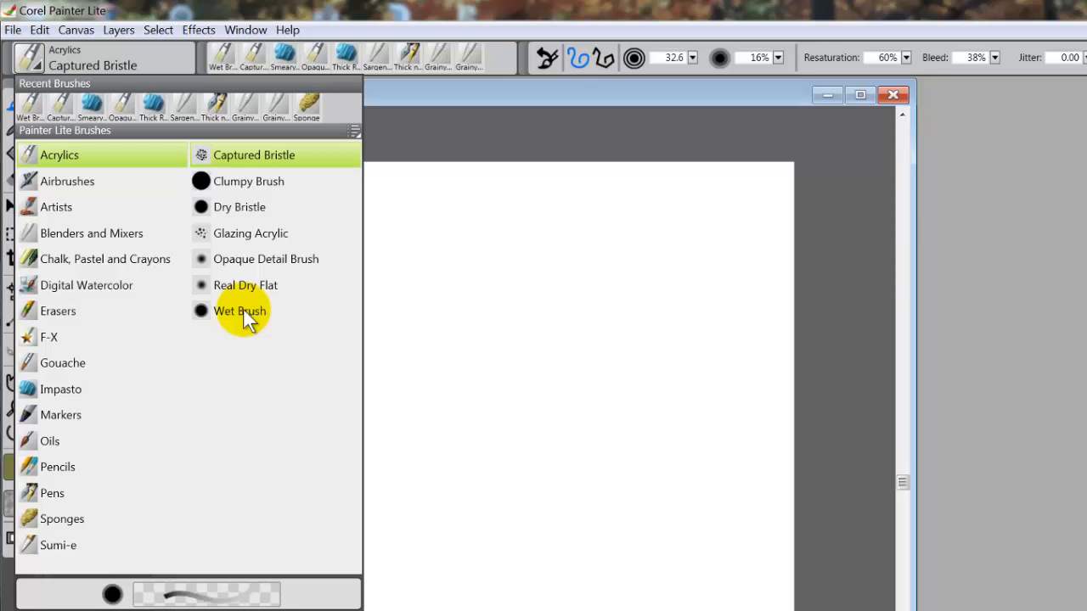
pyautogui.moveTo(253, 311)
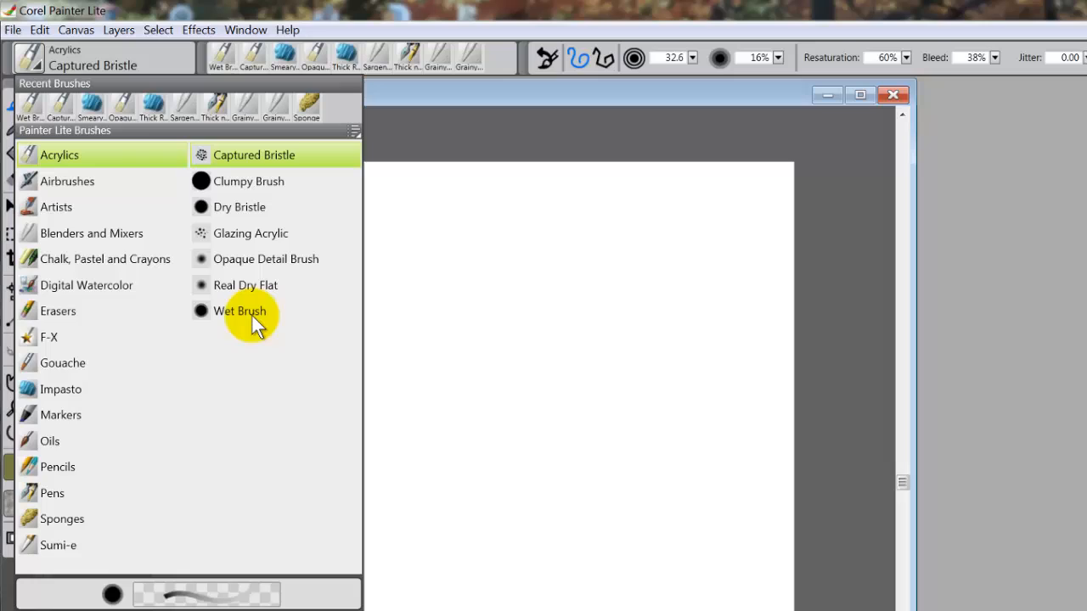
pyautogui.click(254, 154)
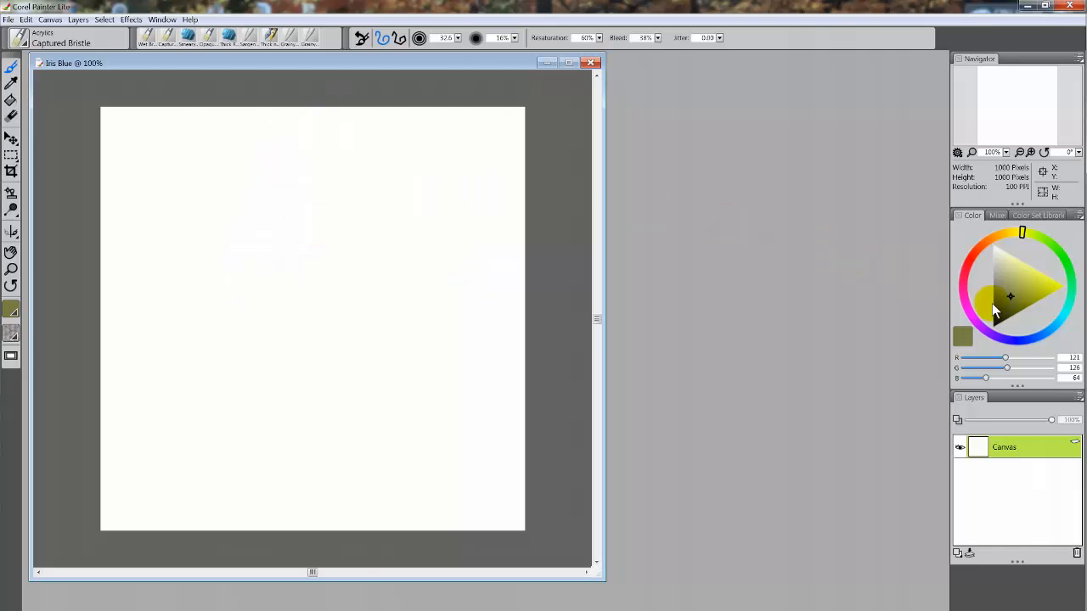
pyautogui.click(288, 185)
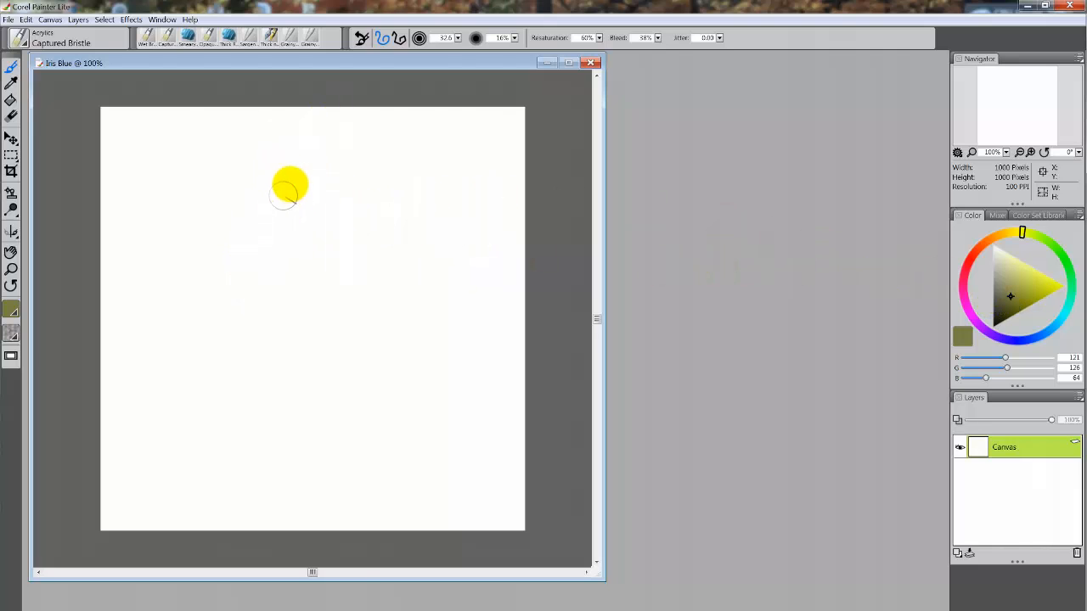
pyautogui.moveTo(293, 183); pyautogui.dragTo(246, 255)
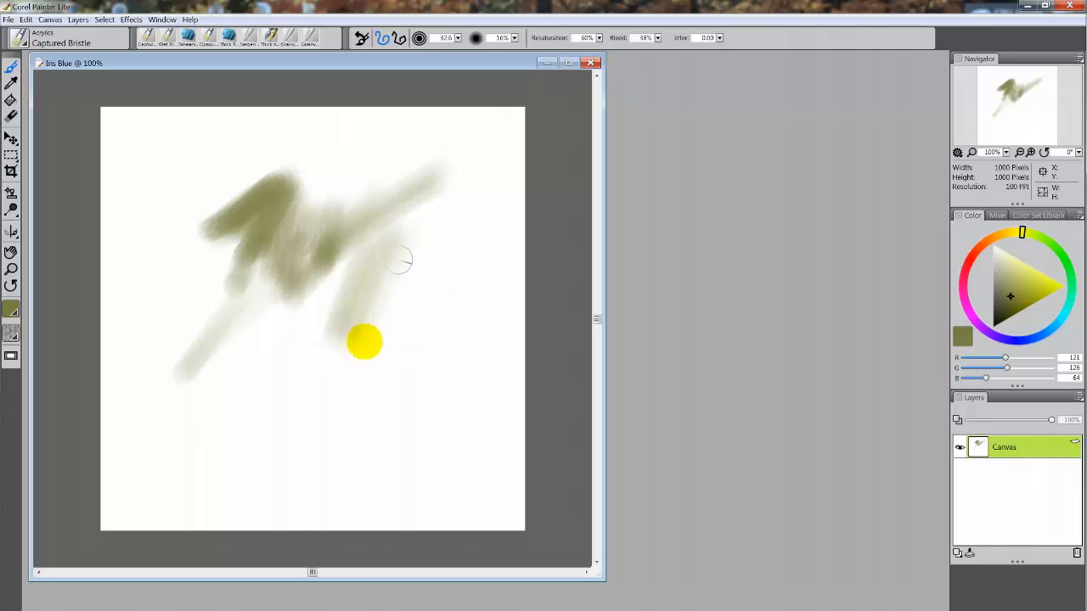
pyautogui.moveTo(365, 343); pyautogui.dragTo(446, 246)
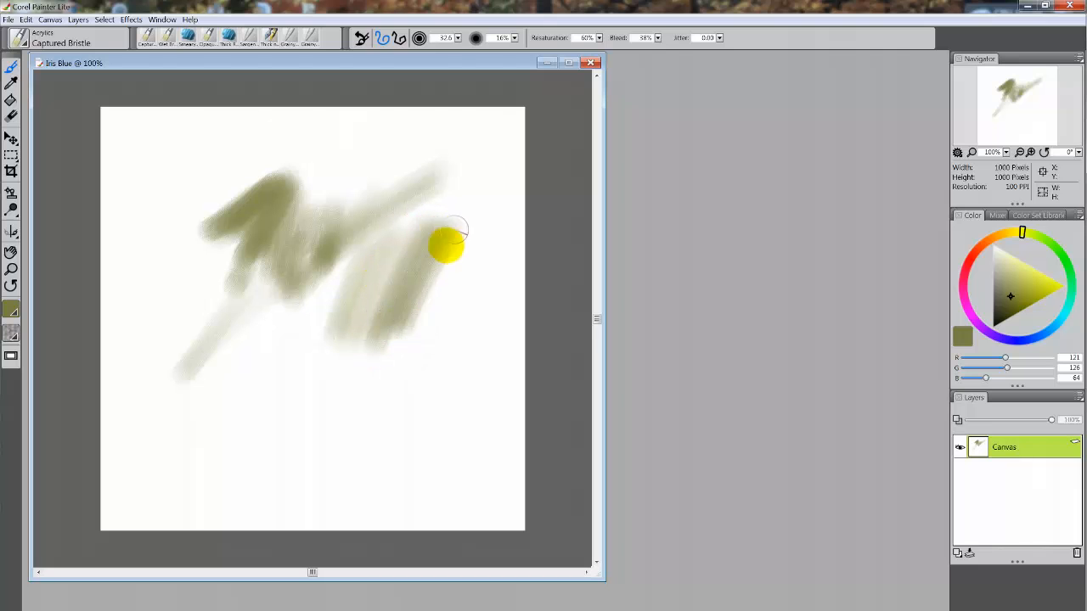
pyautogui.moveTo(463, 233); pyautogui.dragTo(450, 327)
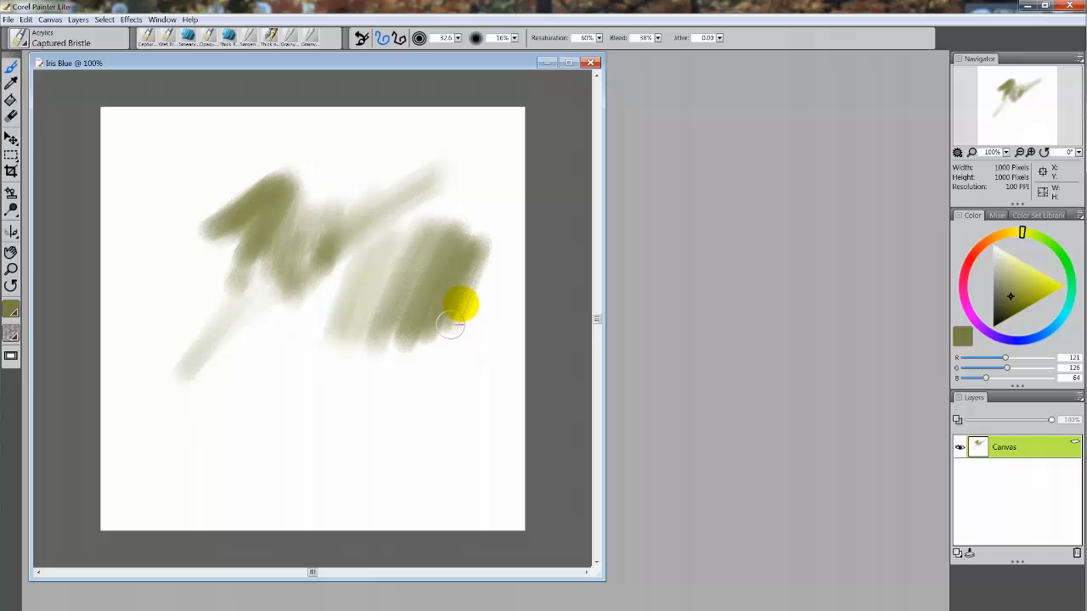
pyautogui.moveTo(450, 327); pyautogui.dragTo(493, 297)
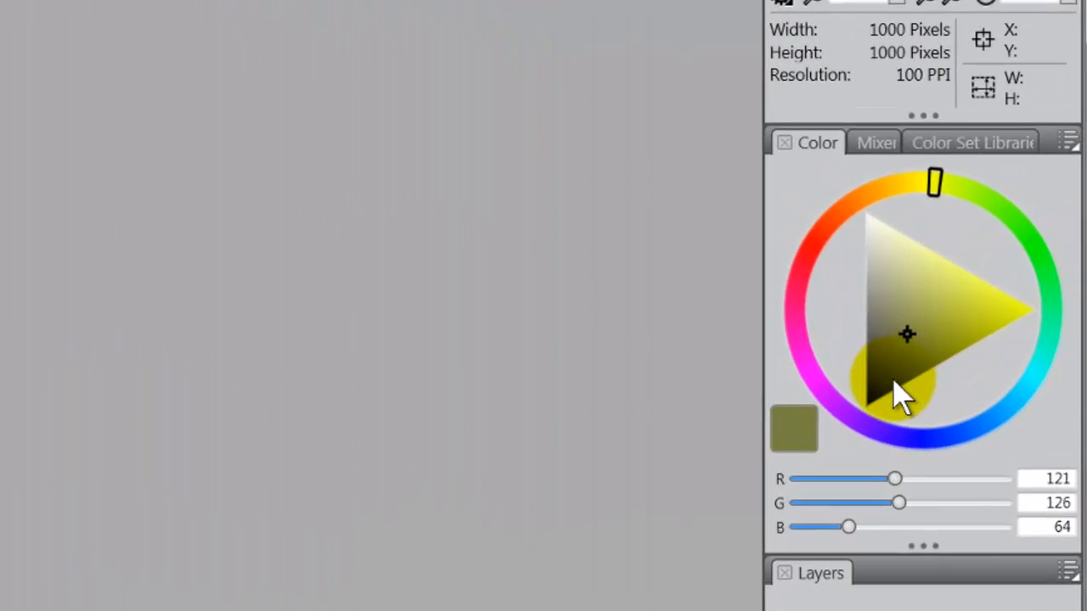
# - Pick a darker olive and paint a dark olive patch at the lower left
pyautogui.click(900, 391)
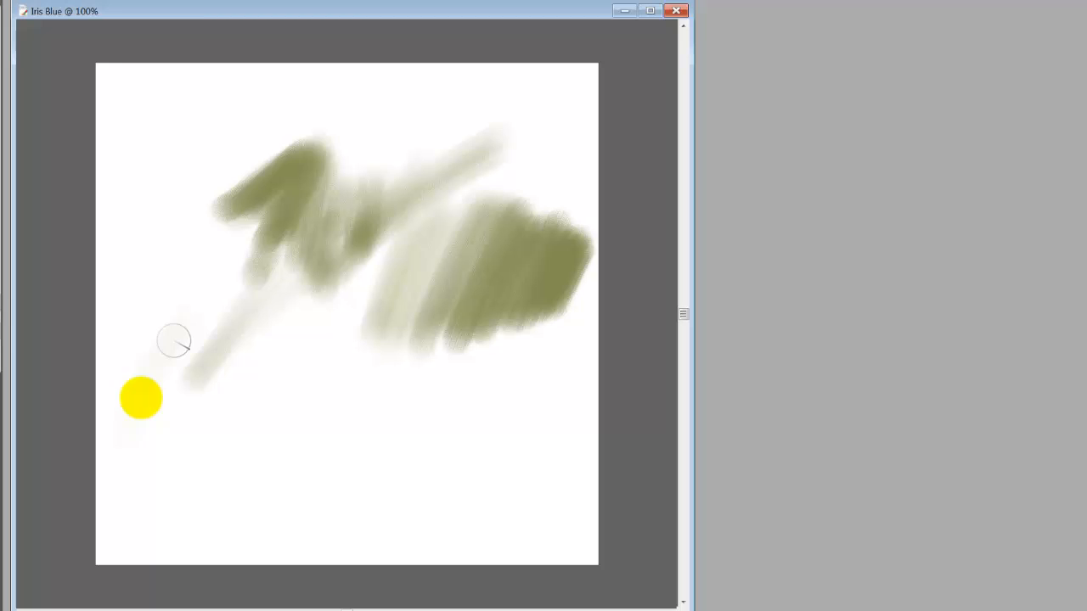
pyautogui.moveTo(174, 340); pyautogui.dragTo(153, 428)
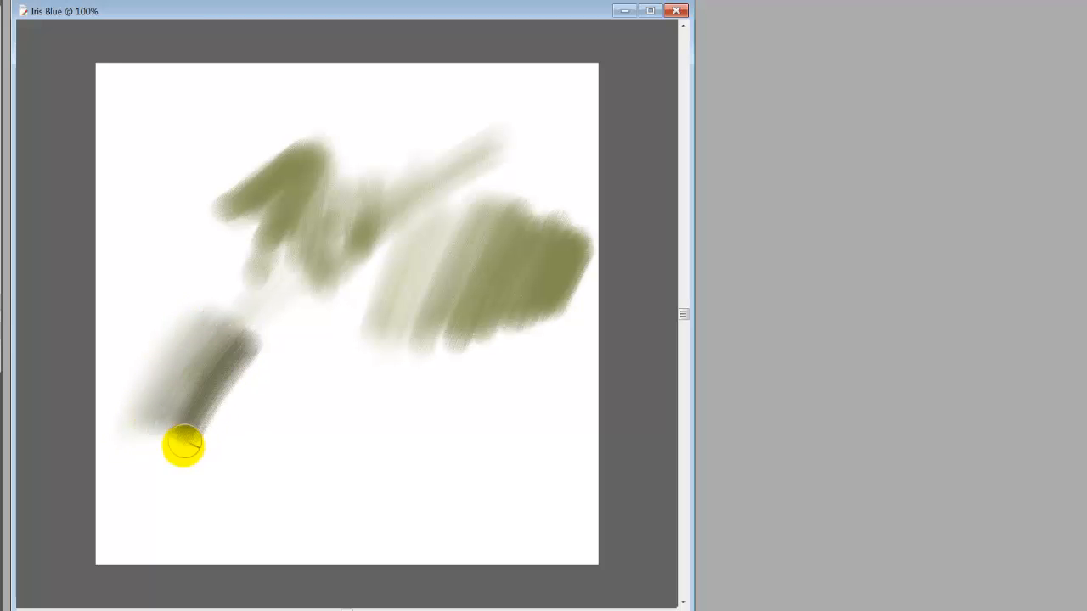
pyautogui.moveTo(185, 446); pyautogui.dragTo(254, 399)
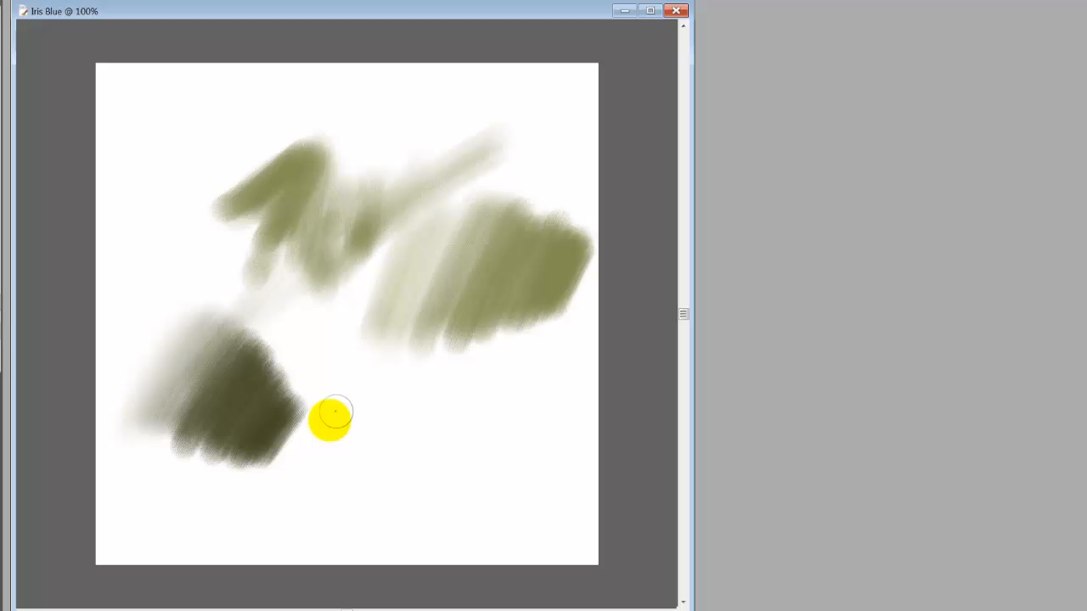
pyautogui.moveTo(316, 347)
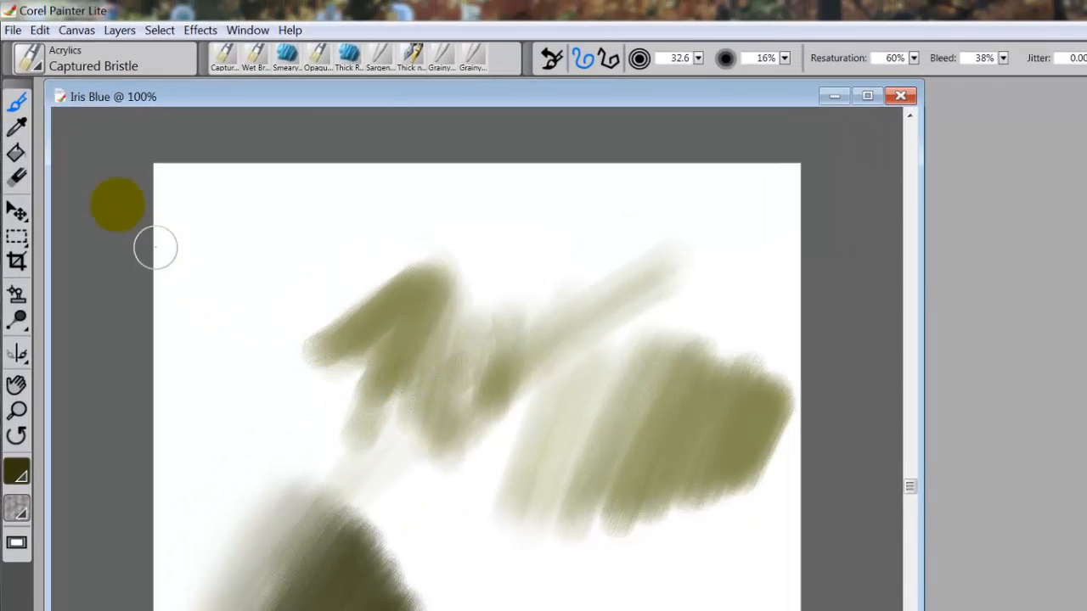
# - Select the Acrylics Wet Brush variant with a deep red colour
pyautogui.click(28, 58)
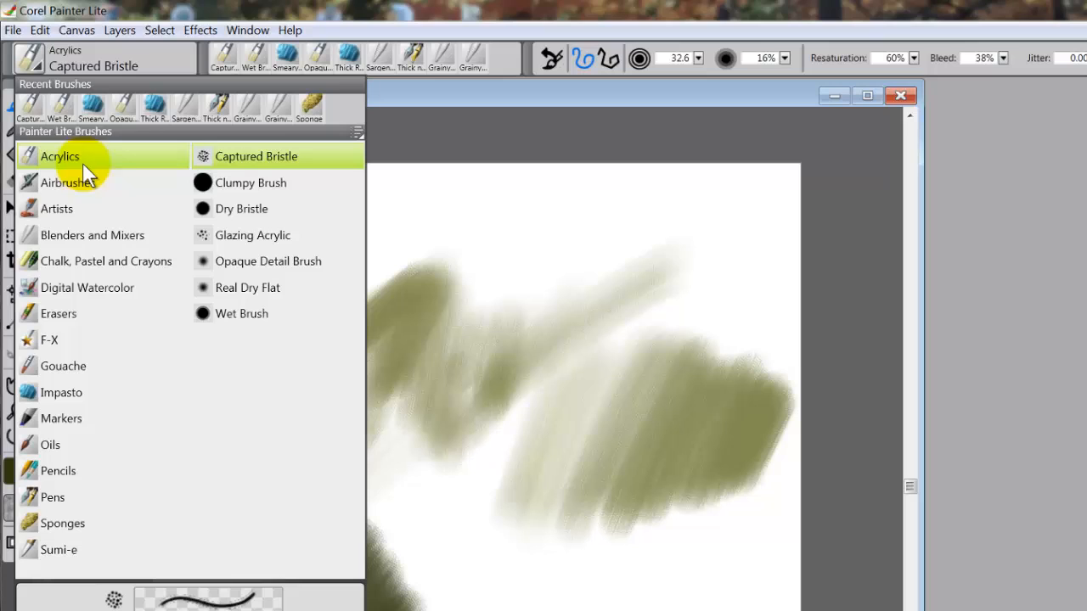
pyautogui.moveTo(100, 156)
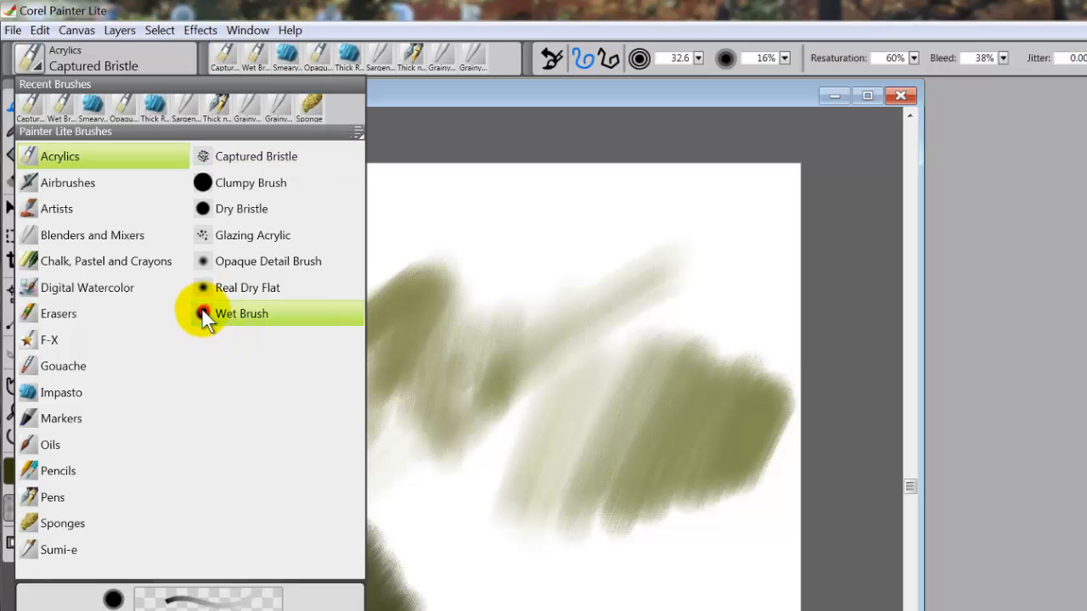
pyautogui.click(241, 313)
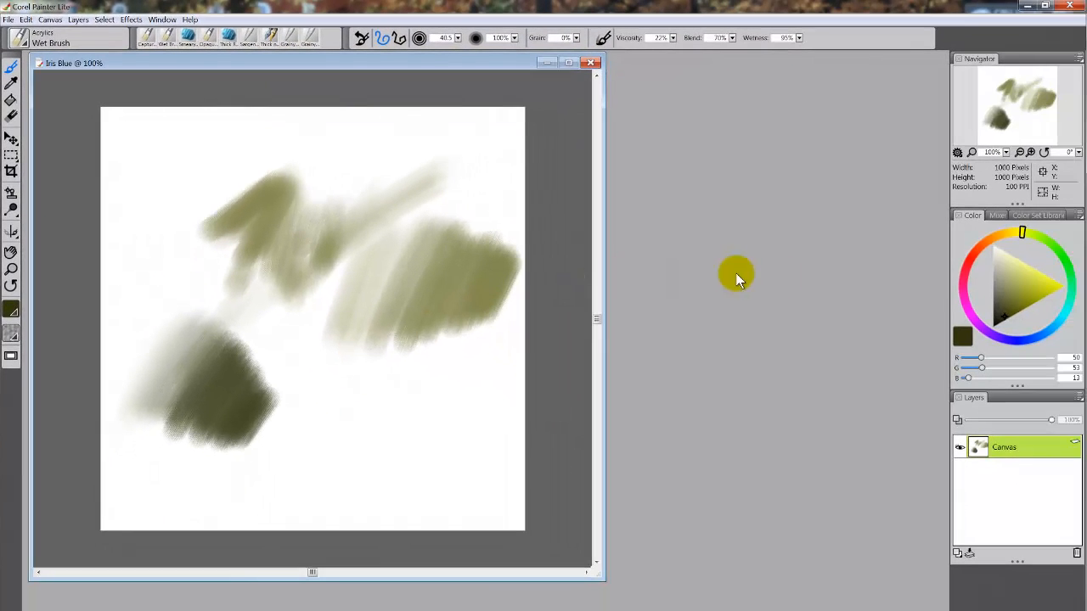
pyautogui.click(1021, 293)
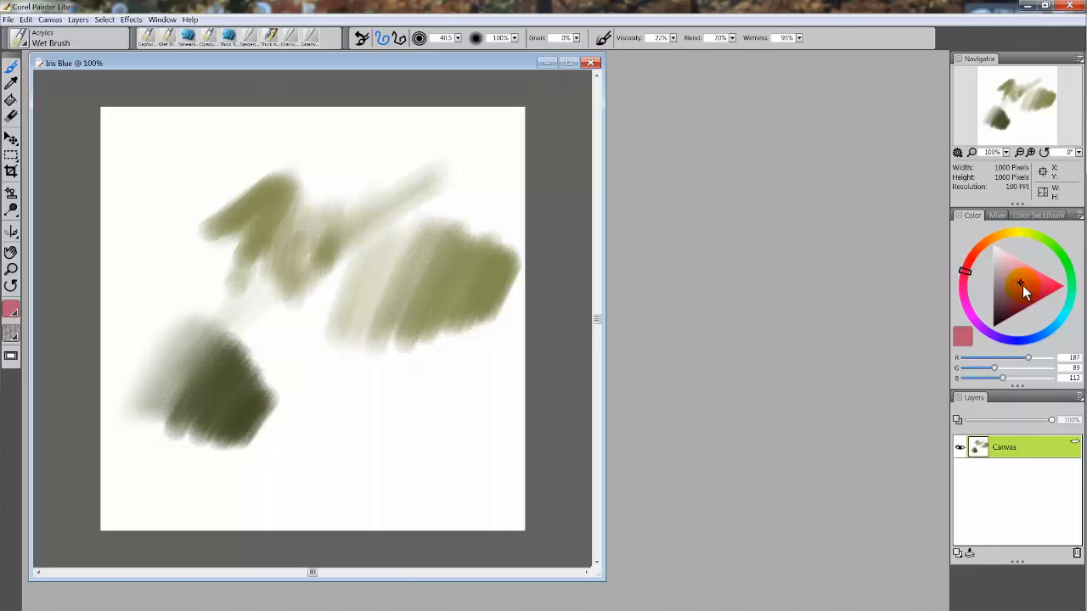
pyautogui.click(1032, 307)
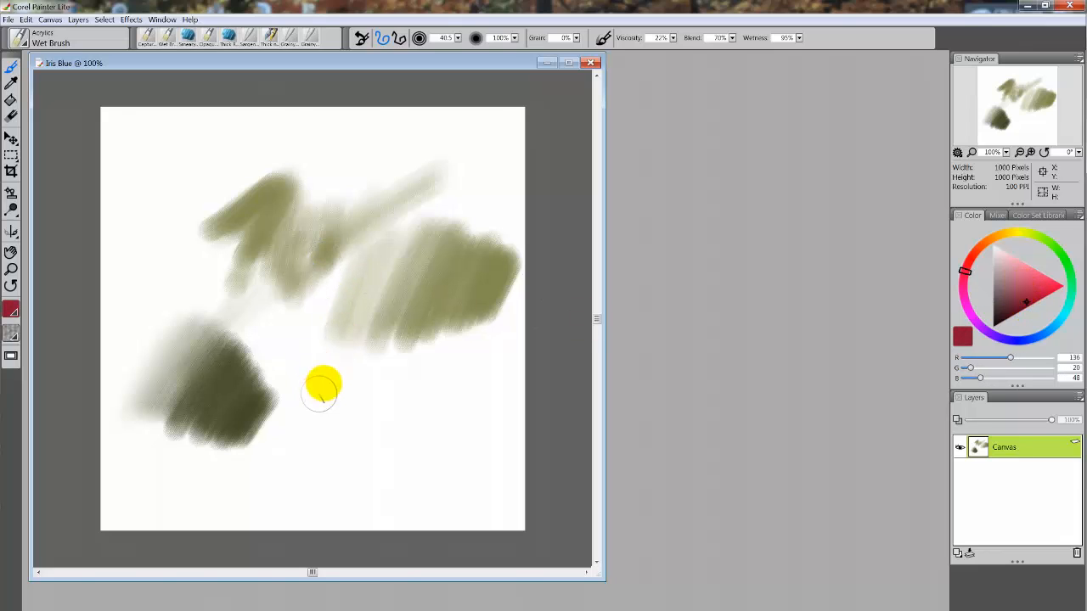
# - Paint red strokes at the lower right, along the top, and down the left side
pyautogui.moveTo(331, 374); pyautogui.dragTo(331, 463)
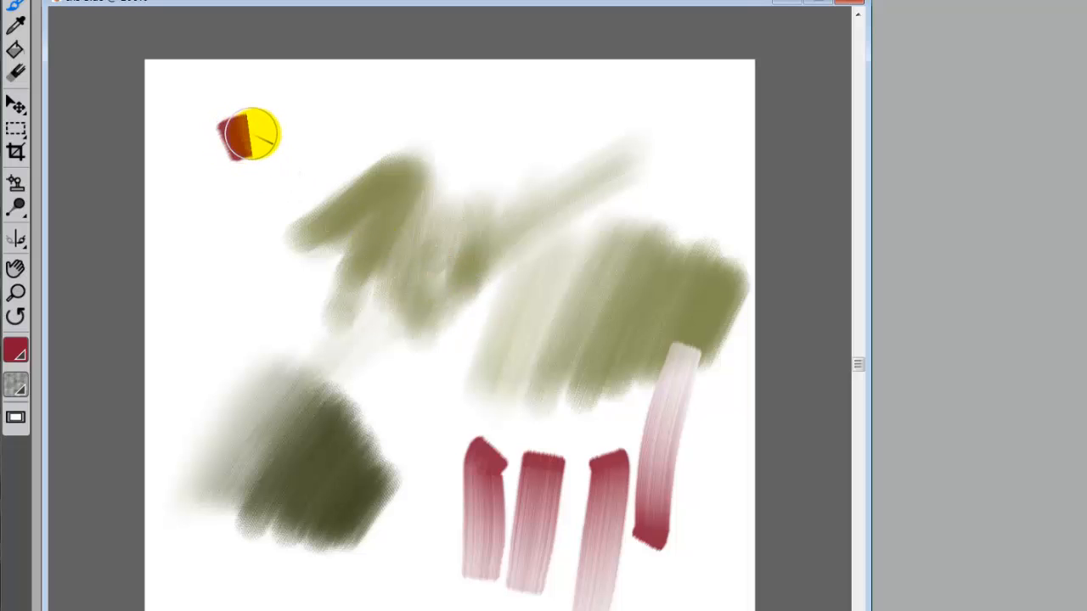
pyautogui.moveTo(246, 132); pyautogui.dragTo(340, 114)
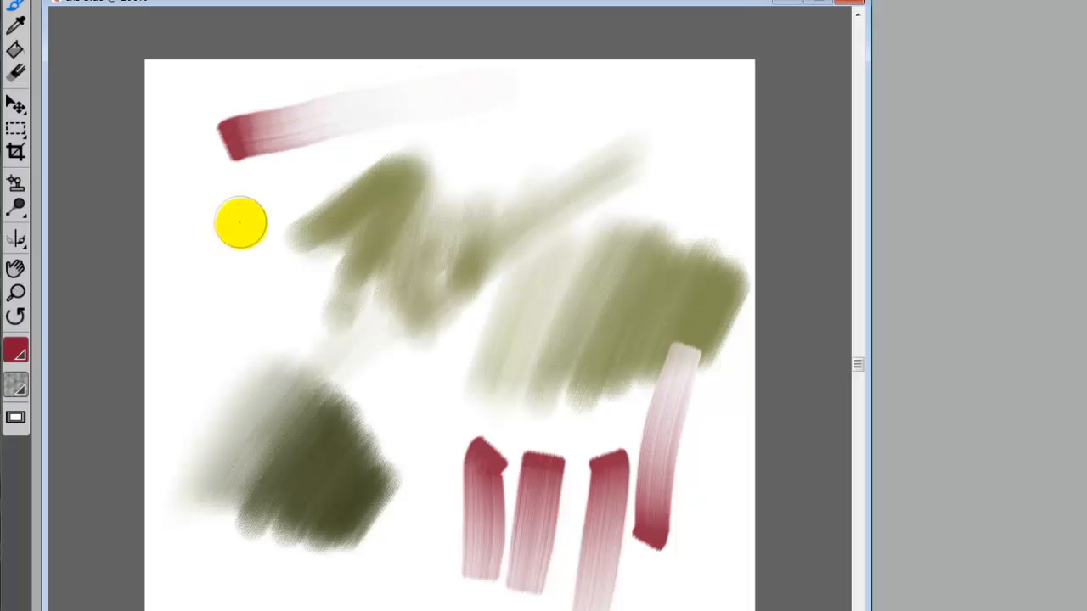
pyautogui.moveTo(255, 191); pyautogui.dragTo(215, 321)
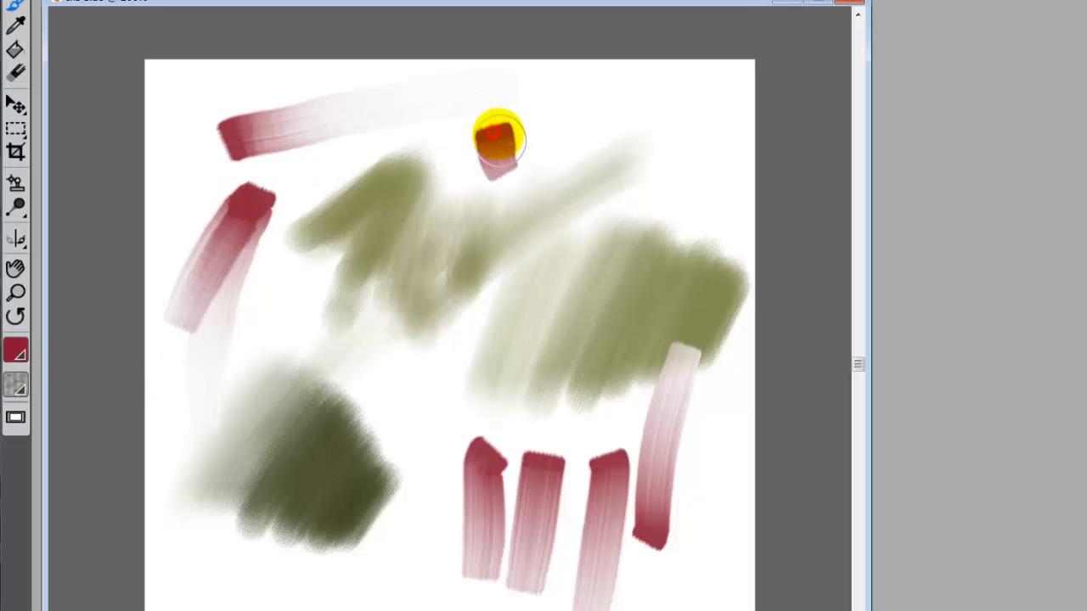
# - Build a red blossom near the top centre and blend pale yellow into its centre
pyautogui.moveTo(497, 140); pyautogui.dragTo(522, 132)
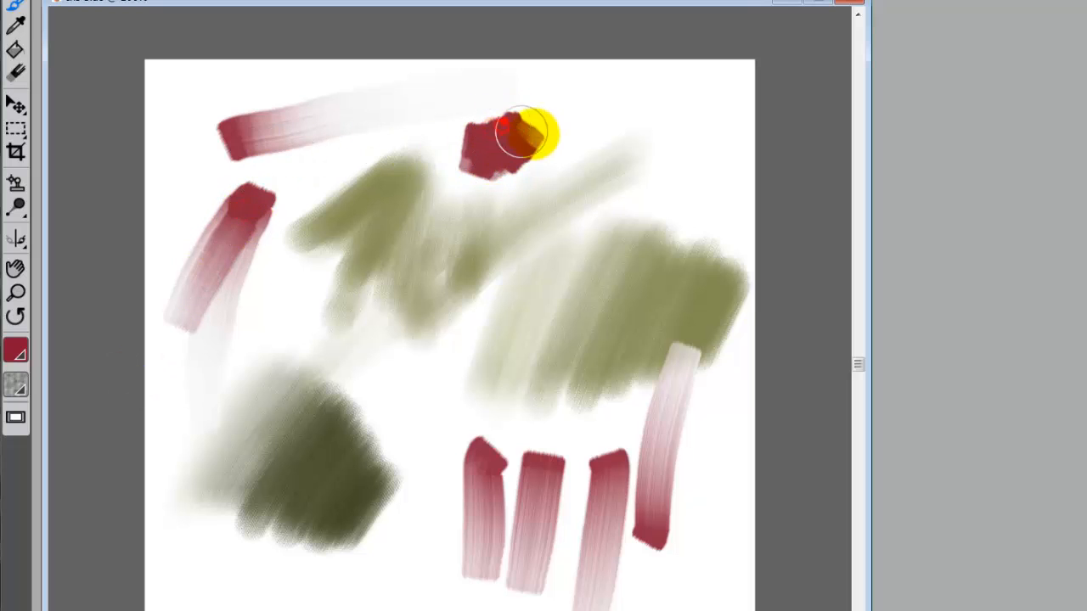
pyautogui.moveTo(522, 132); pyautogui.dragTo(476, 187)
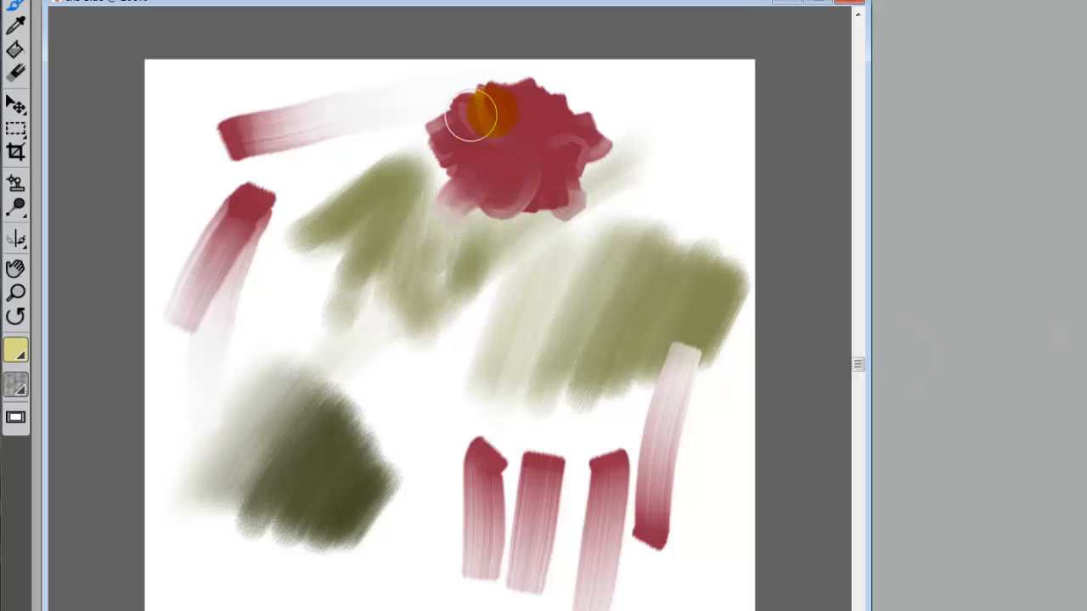
pyautogui.moveTo(471, 119); pyautogui.dragTo(501, 146)
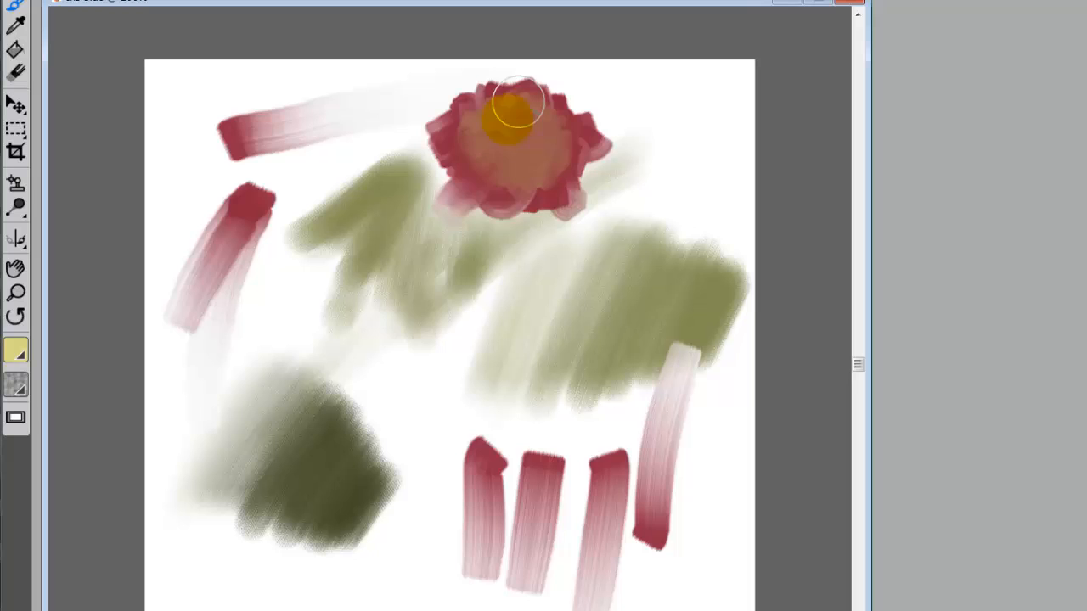
pyautogui.moveTo(518, 106); pyautogui.dragTo(524, 148)
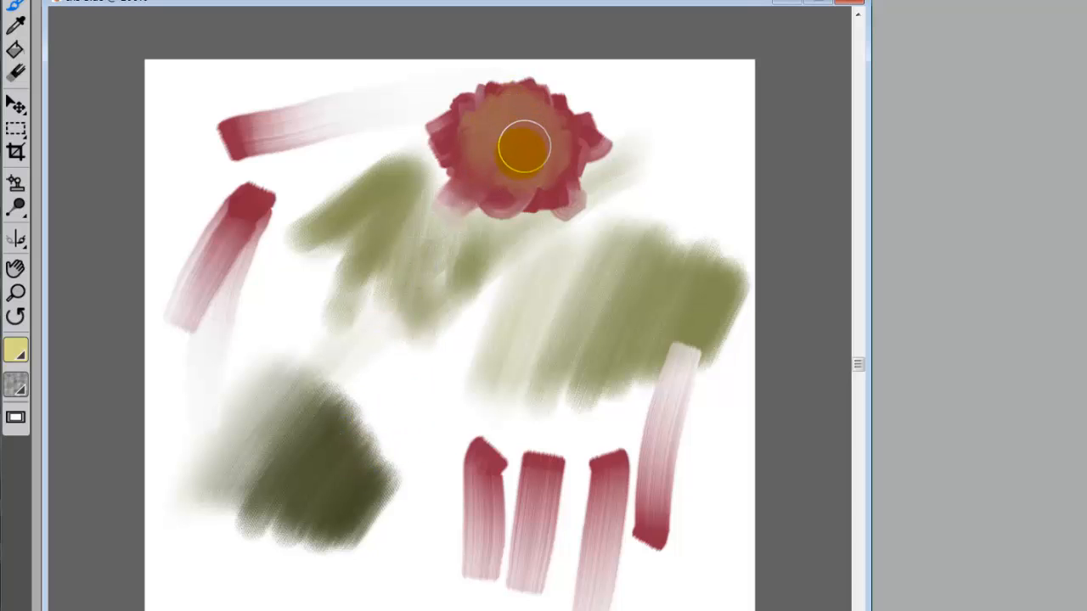
pyautogui.click(509, 153)
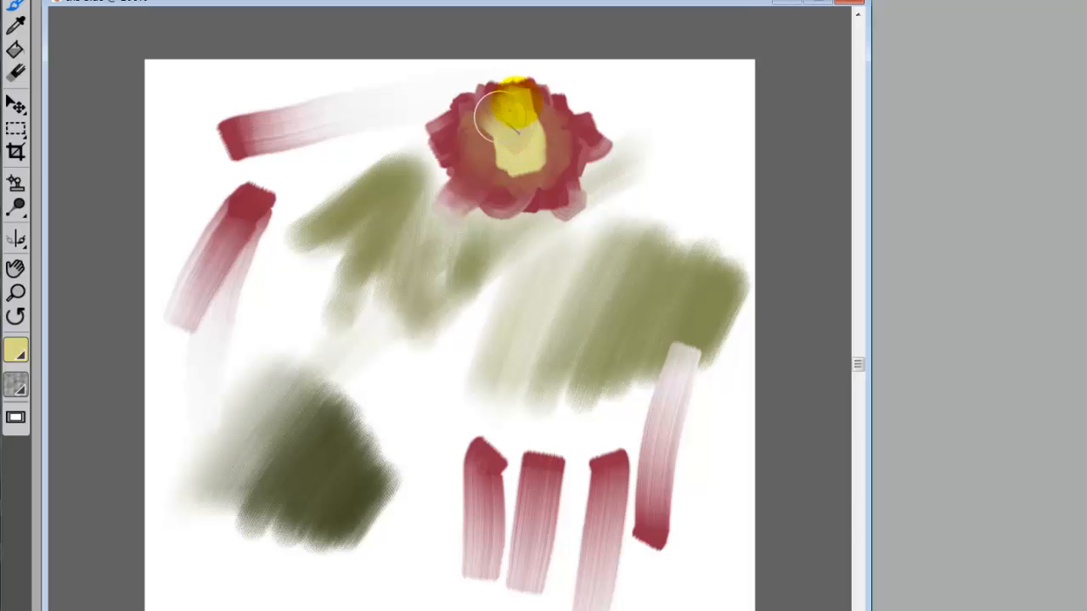
pyautogui.moveTo(518, 127); pyautogui.dragTo(501, 161)
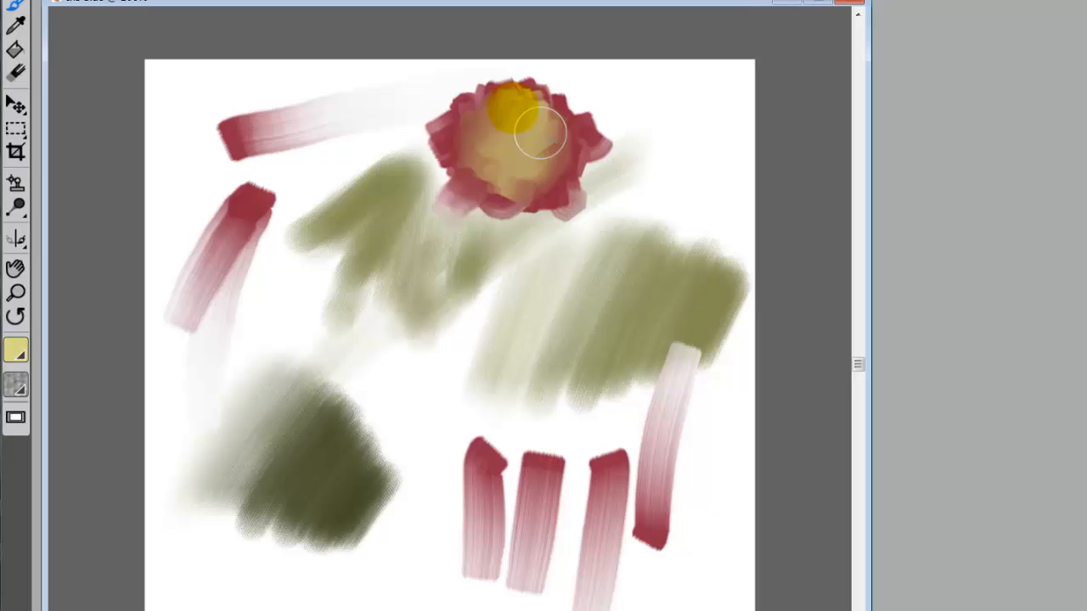
pyautogui.moveTo(539, 131); pyautogui.dragTo(489, 106)
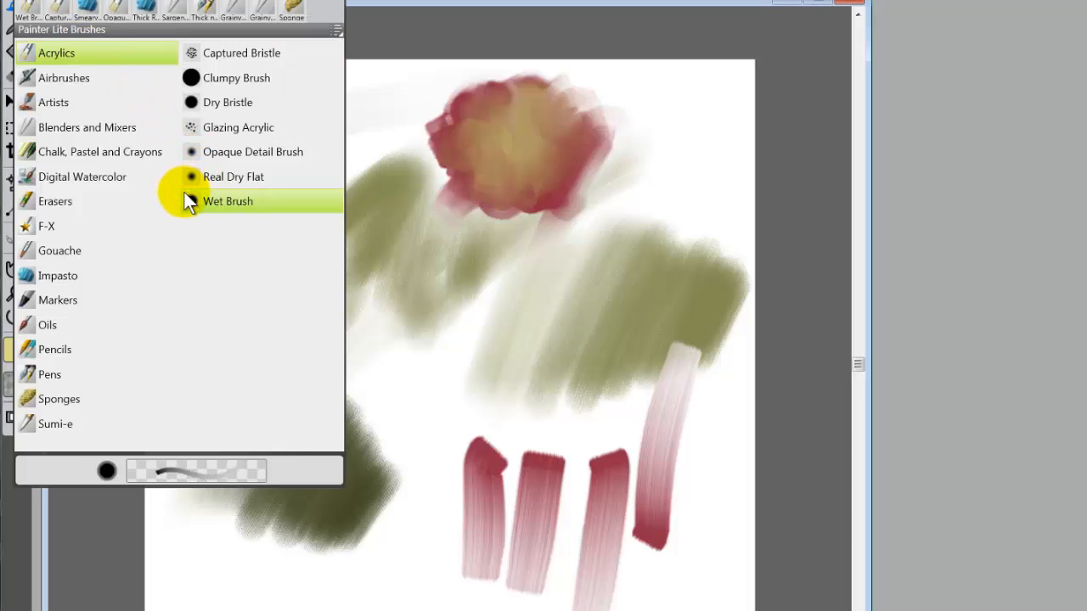
# - Sketch a thin dark blue apple outline with hatching lines along the top and right
pyautogui.click(227, 201)
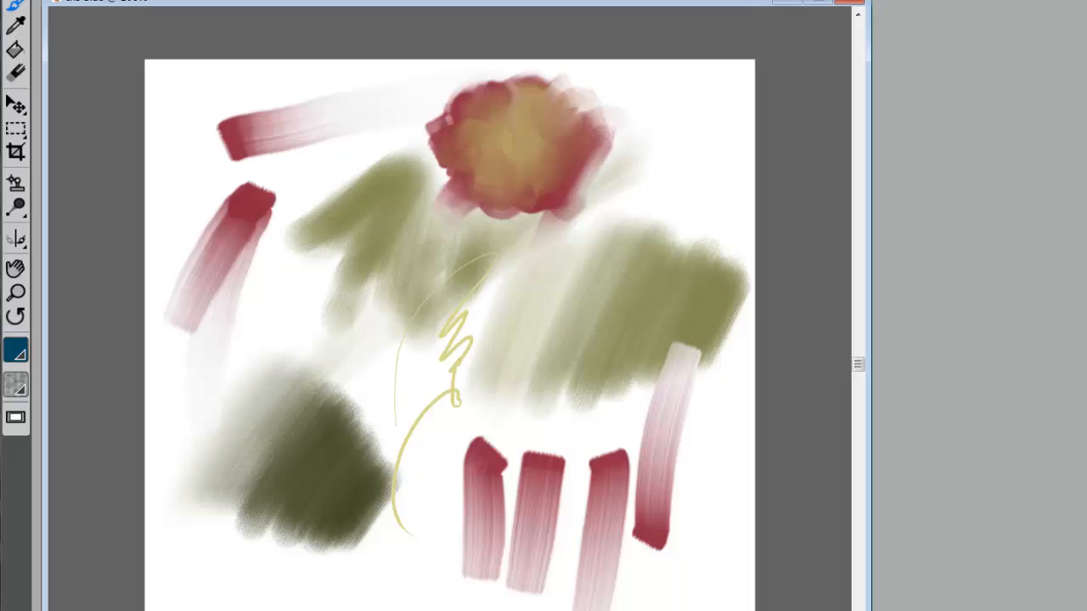
pyautogui.click(479, 119)
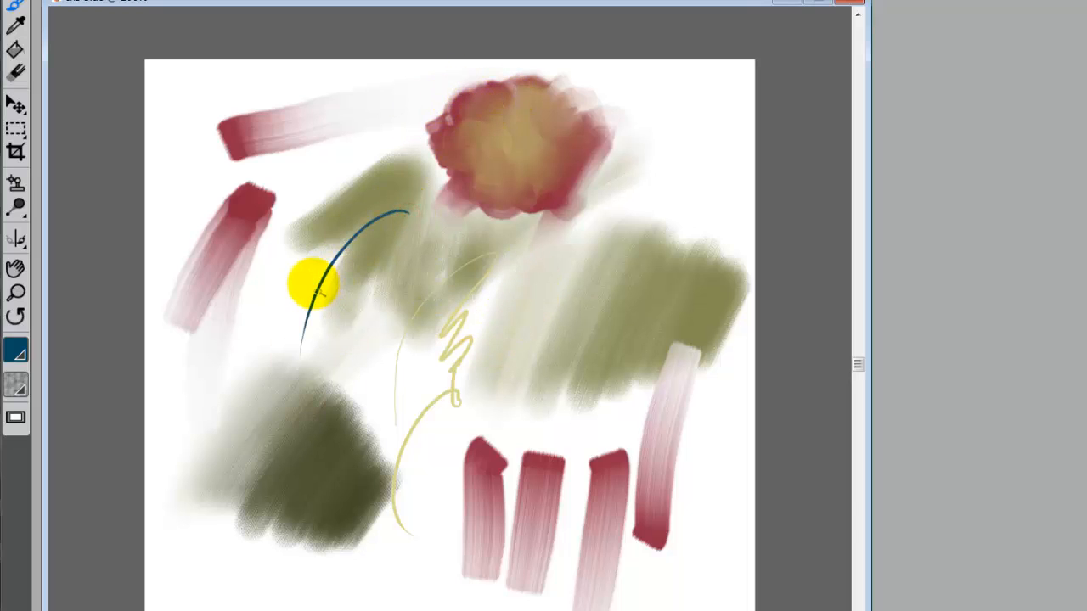
pyautogui.moveTo(314, 284); pyautogui.dragTo(411, 501)
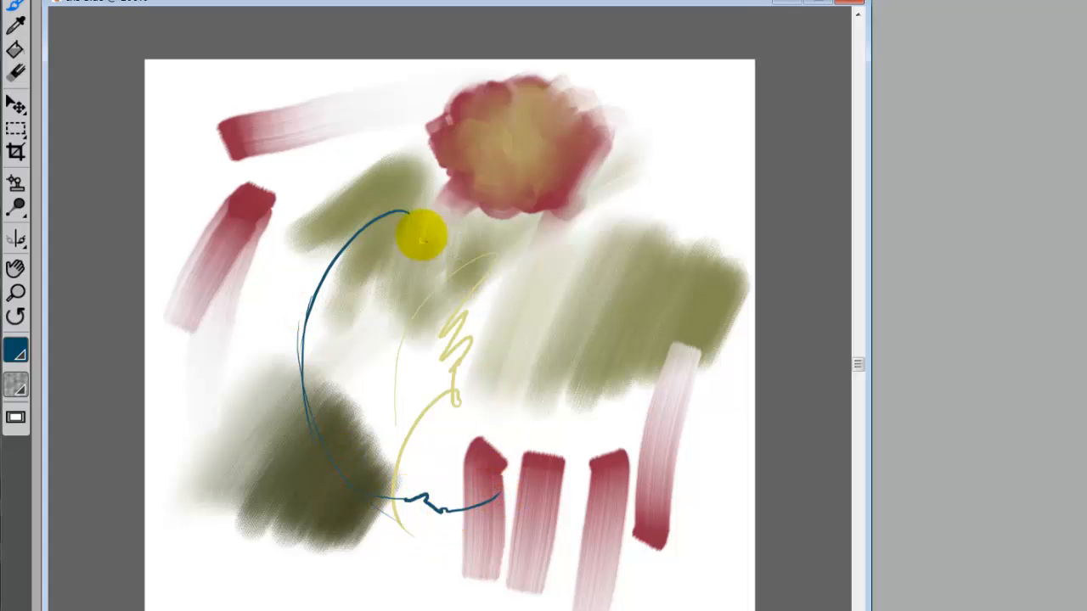
pyautogui.moveTo(420, 229); pyautogui.dragTo(463, 225)
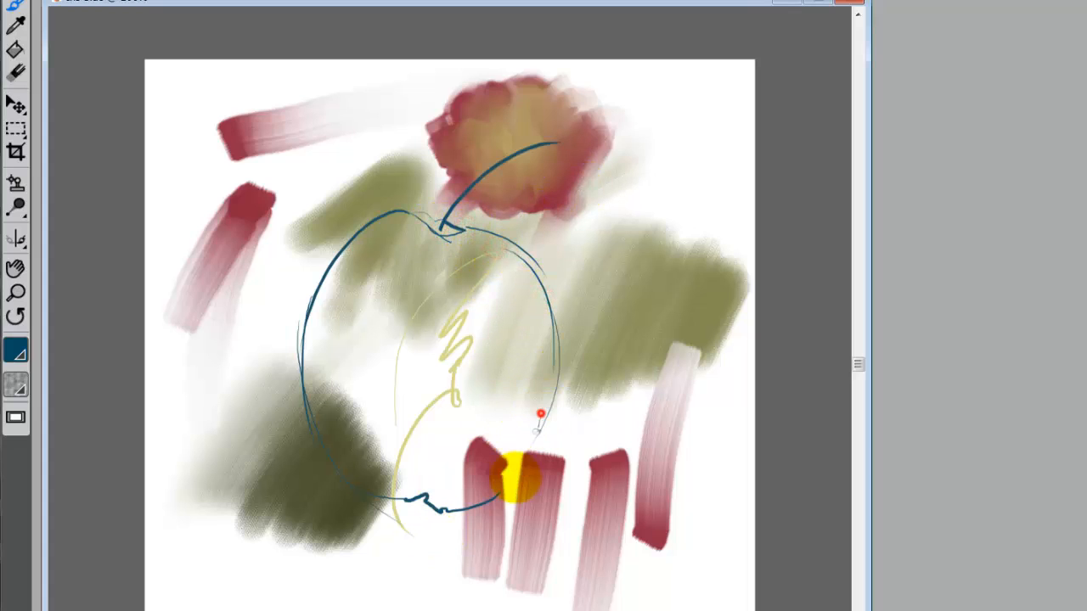
pyautogui.moveTo(518, 476); pyautogui.dragTo(455, 259)
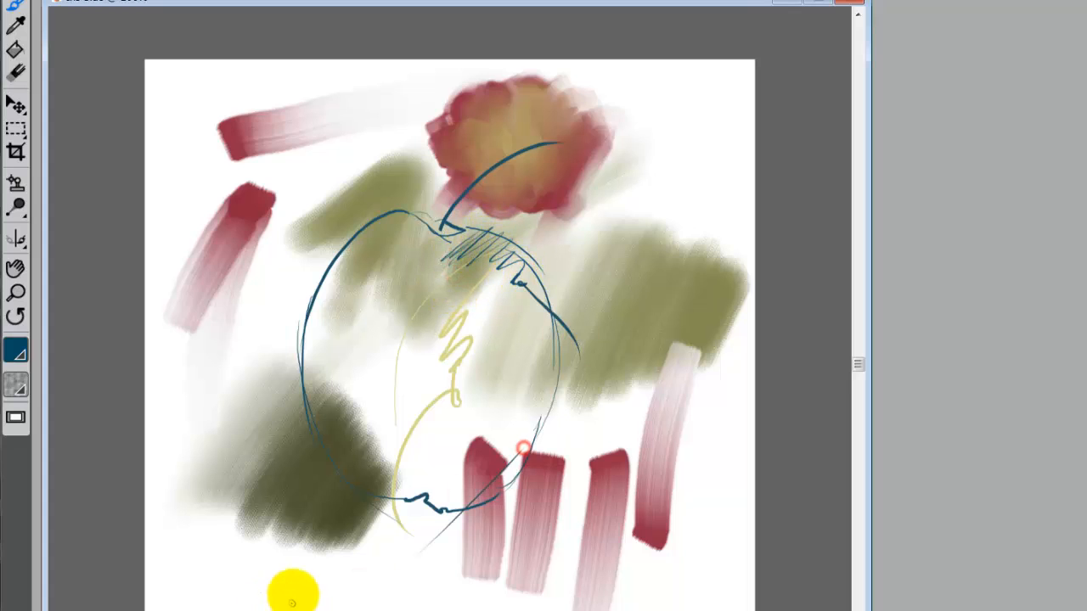
pyautogui.moveTo(293, 590); pyautogui.dragTo(557, 321)
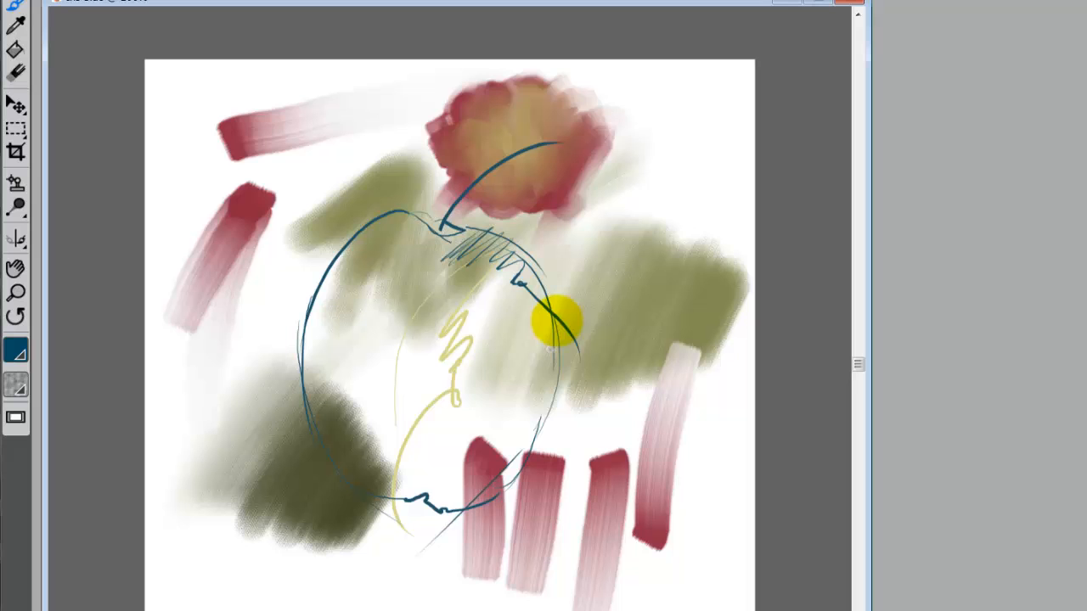
pyautogui.moveTo(556, 321); pyautogui.dragTo(423, 563)
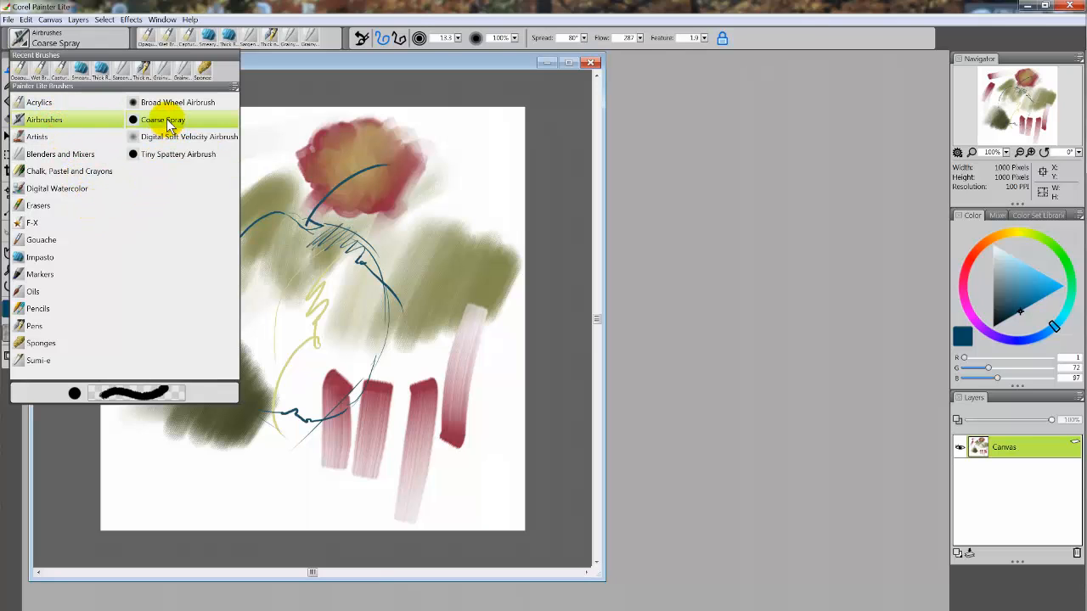
# - Spray dark blue Coarse Spray speckles upward through the centre of the painting
pyautogui.click(162, 119)
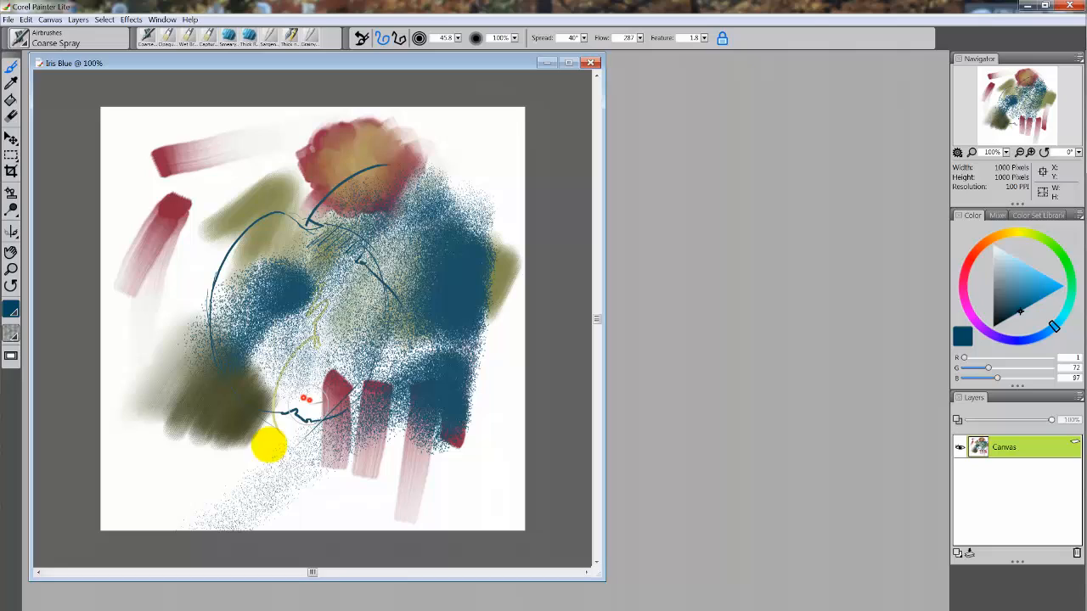
pyautogui.moveTo(268, 446); pyautogui.dragTo(331, 293)
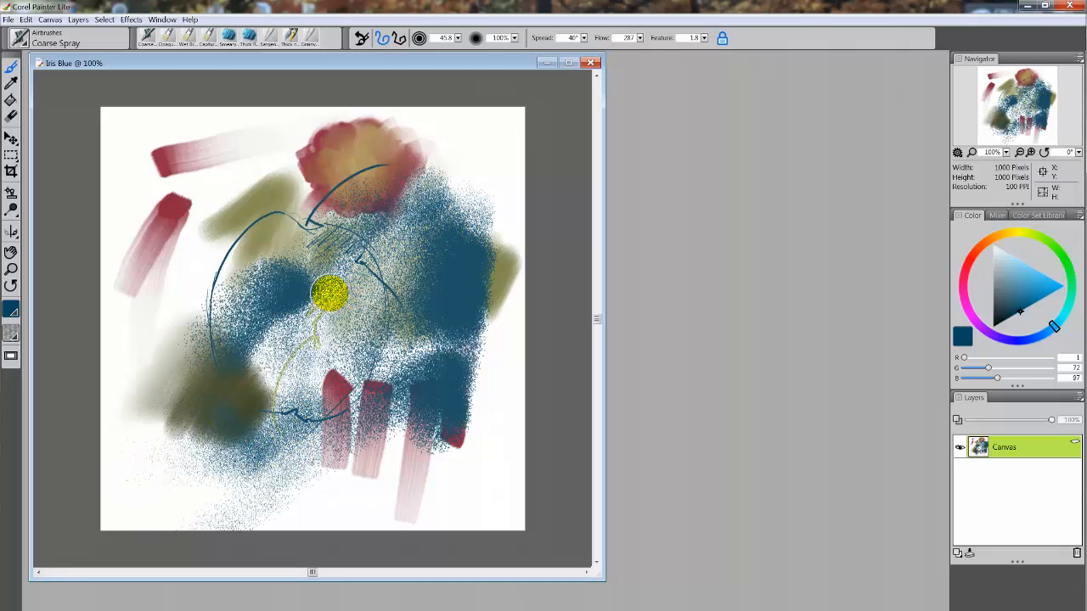
pyautogui.moveTo(331, 293); pyautogui.dragTo(331, 182)
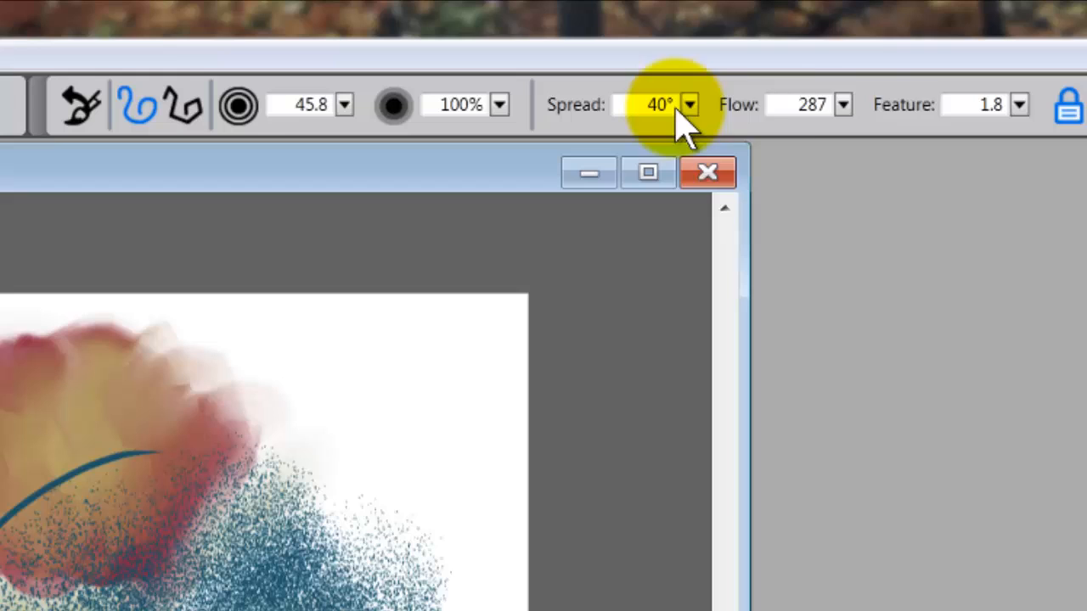
pyautogui.moveTo(140, 110)
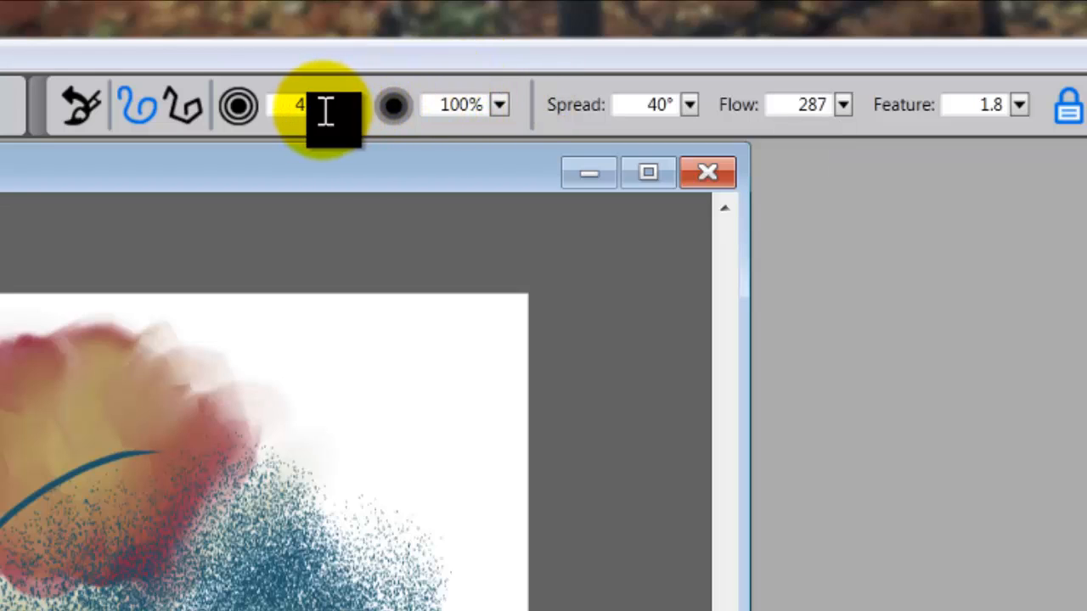
pyautogui.moveTo(325, 104)
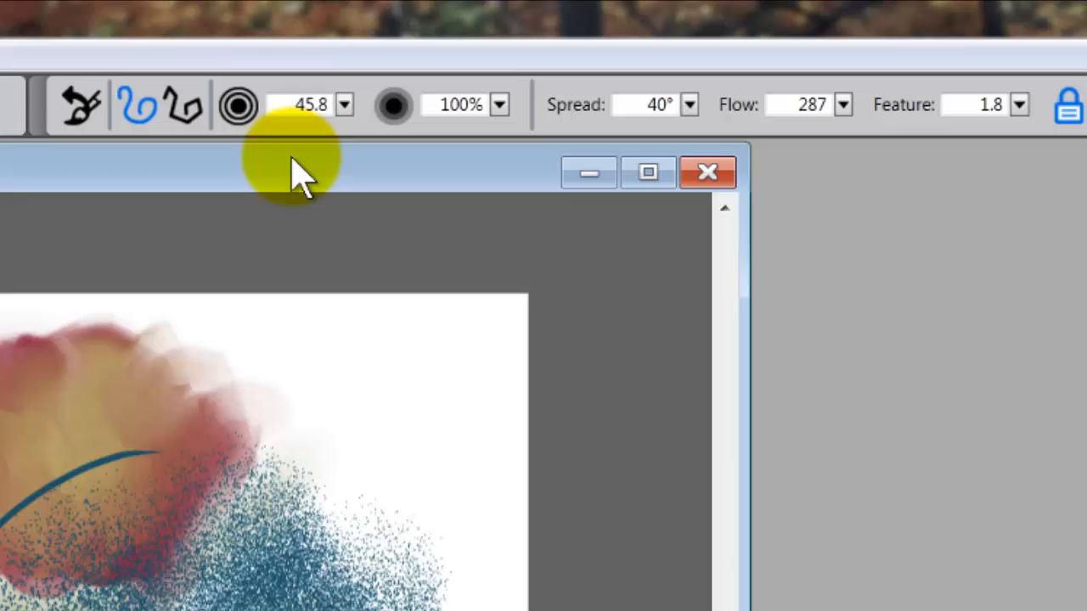
pyautogui.moveTo(319, 104)
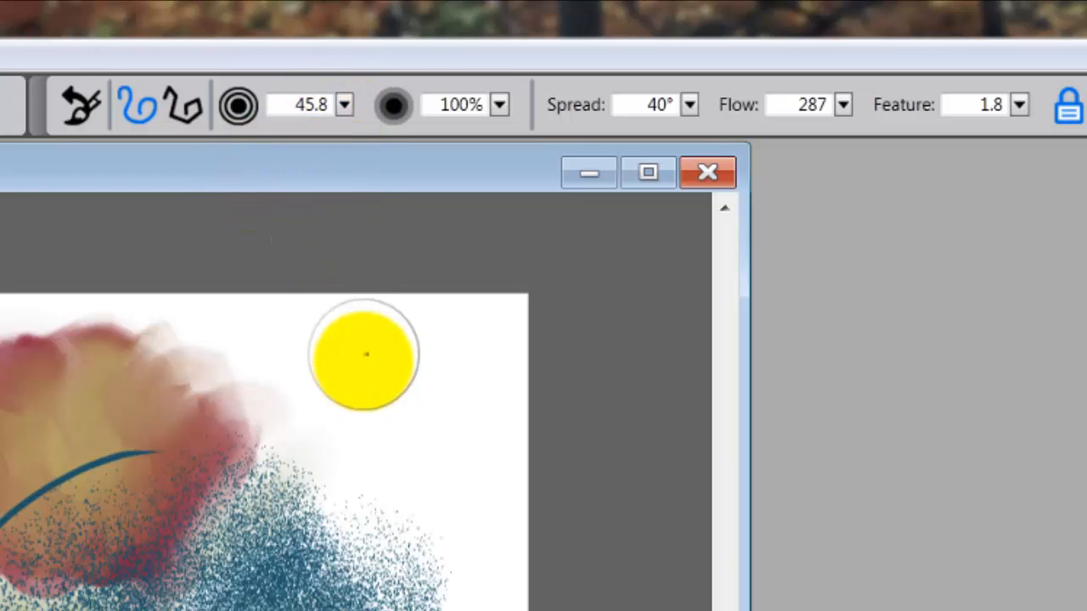
pyautogui.moveTo(301, 334)
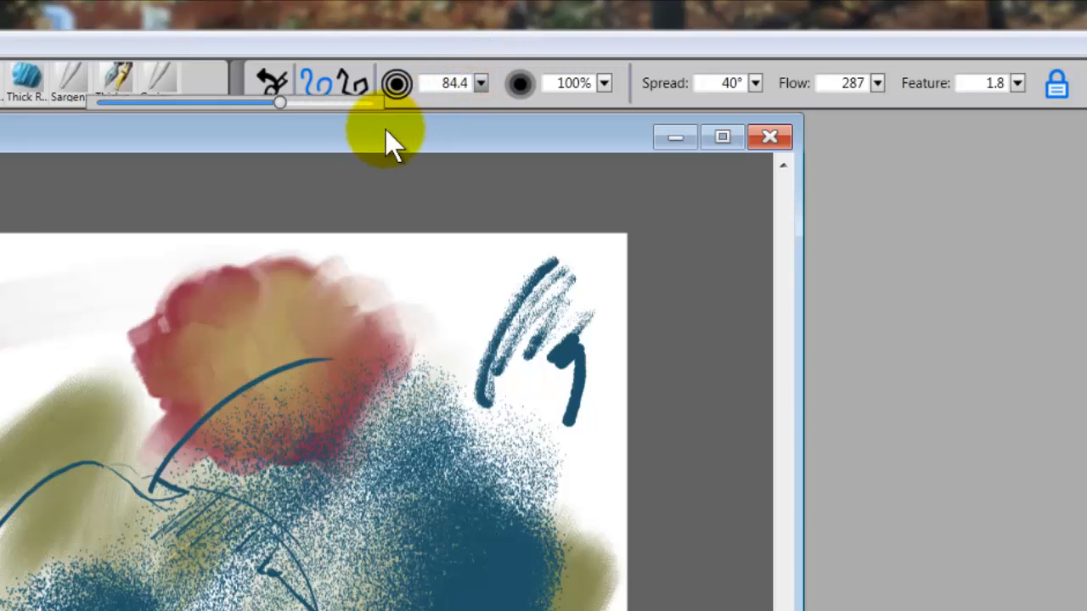
# - Reduce the spray size and spray colour over the lower right of the painting
pyautogui.moveTo(281, 102); pyautogui.dragTo(229, 101)
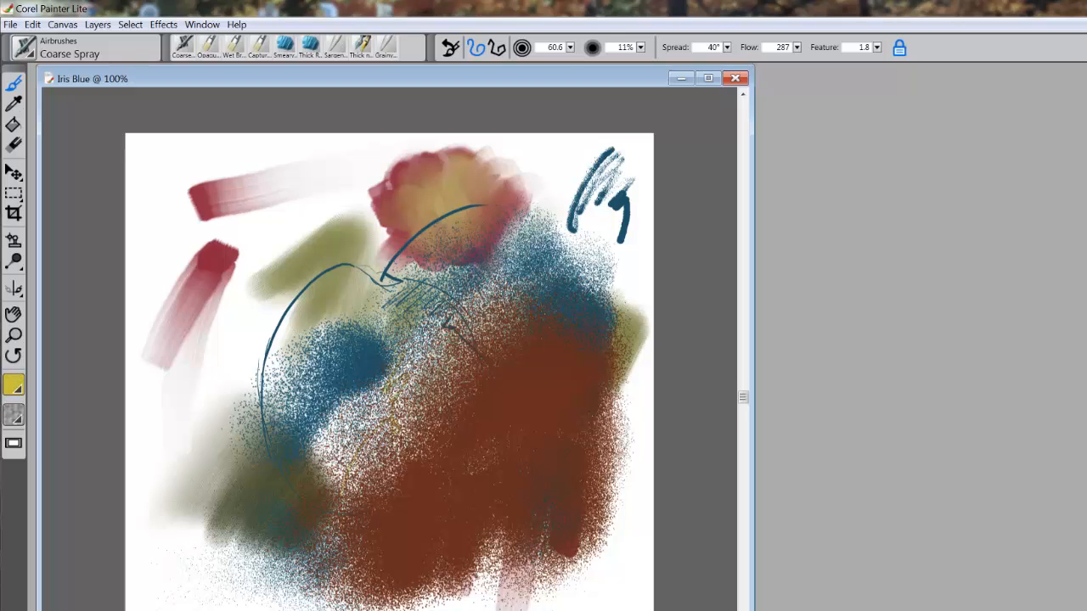
pyautogui.click(609, 415)
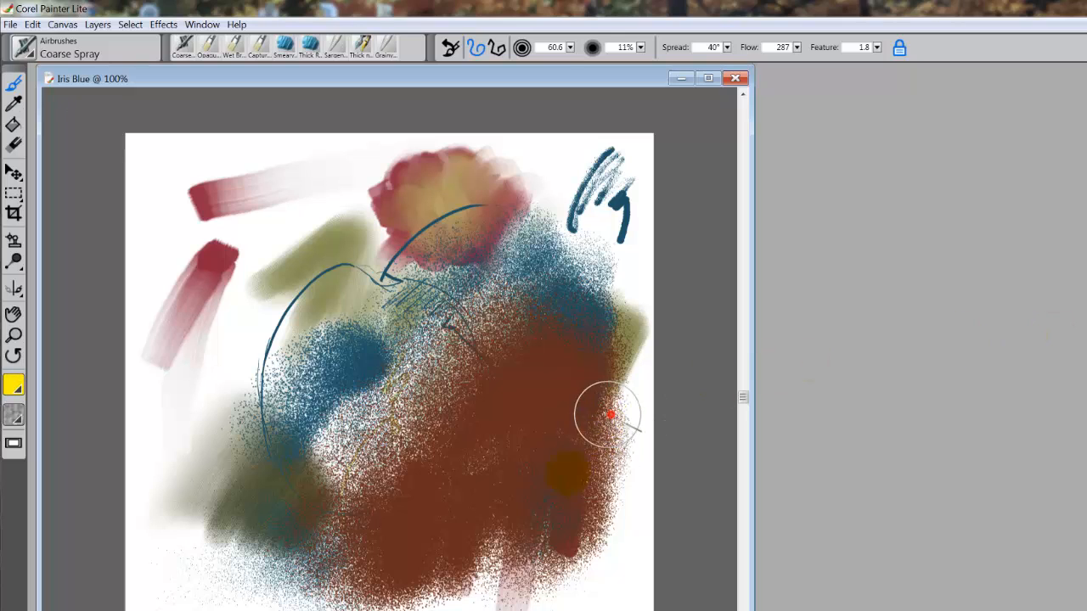
pyautogui.moveTo(611, 416); pyautogui.dragTo(561, 399)
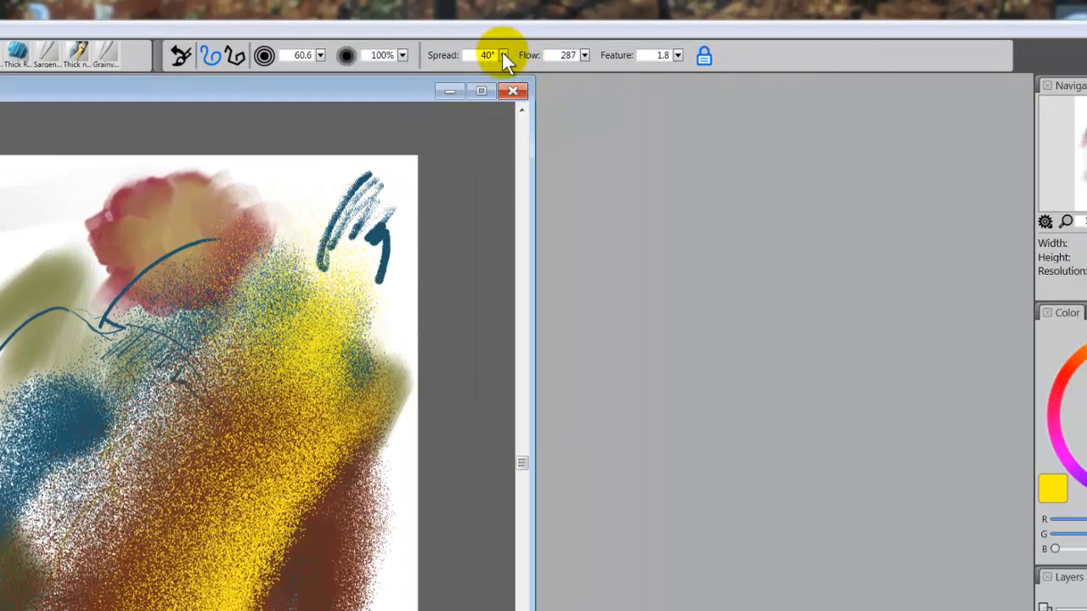
pyautogui.moveTo(573, 61)
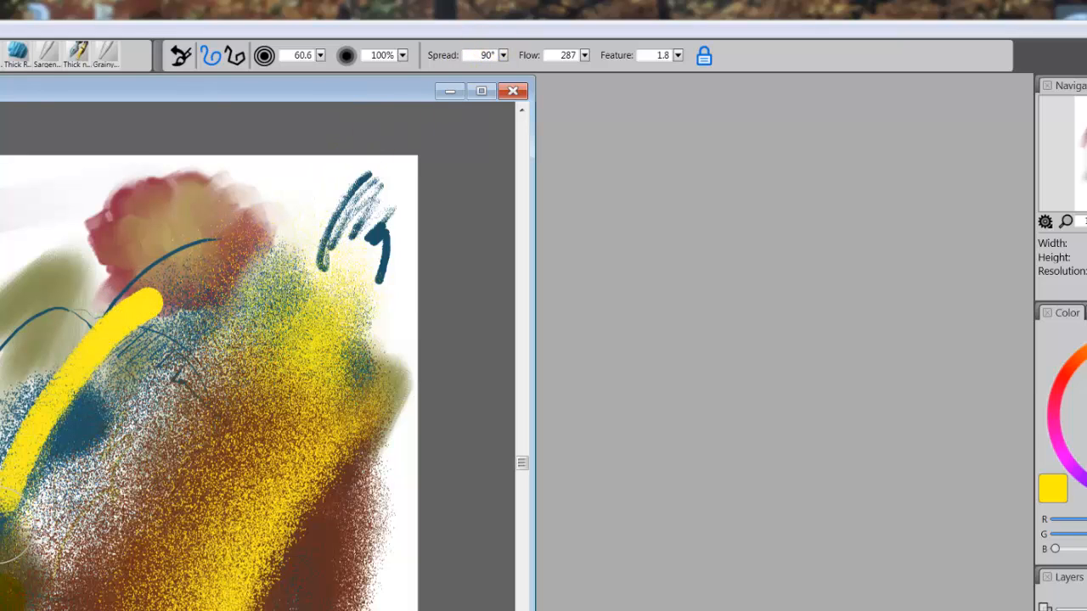
# - Paint a thick yellow stroke on the left, then spray yellow across the painting
pyautogui.moveTo(152, 306); pyautogui.dragTo(107, 543)
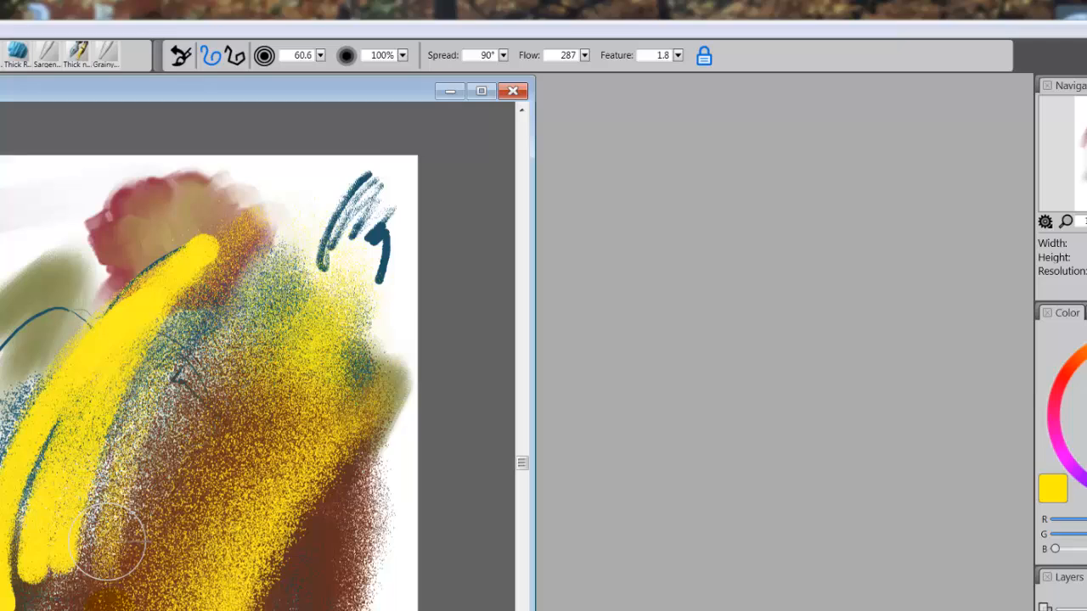
pyautogui.click(502, 55)
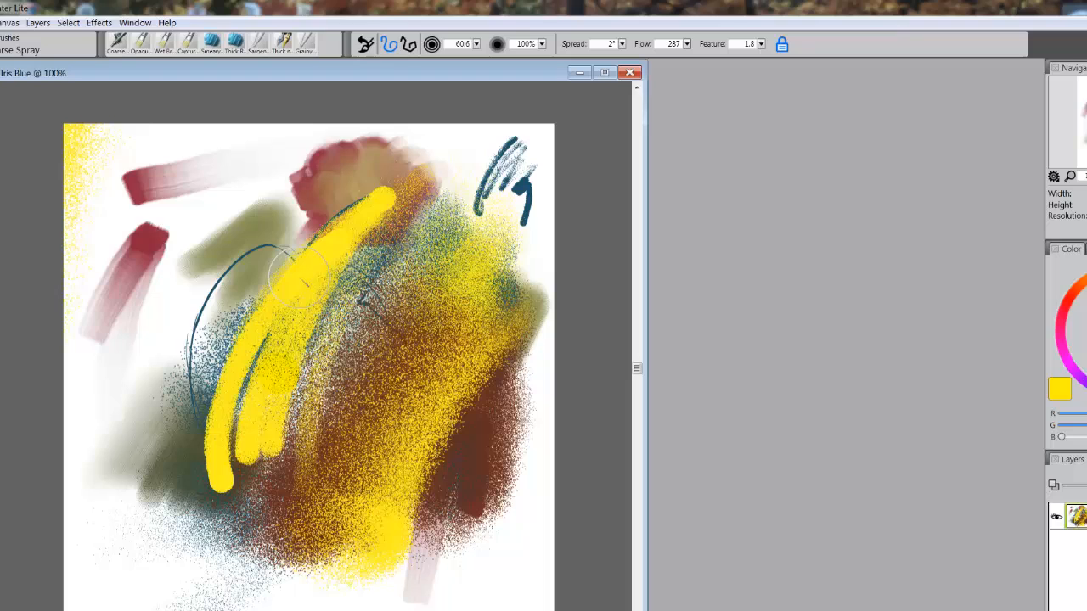
pyautogui.moveTo(305, 272); pyautogui.dragTo(459, 335)
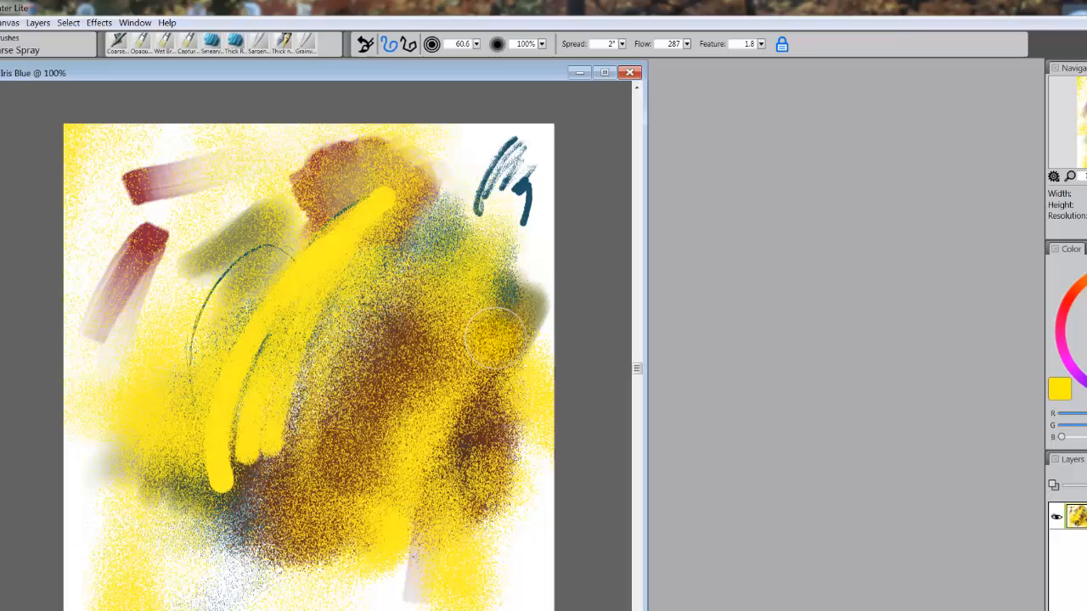
pyautogui.moveTo(578, 234)
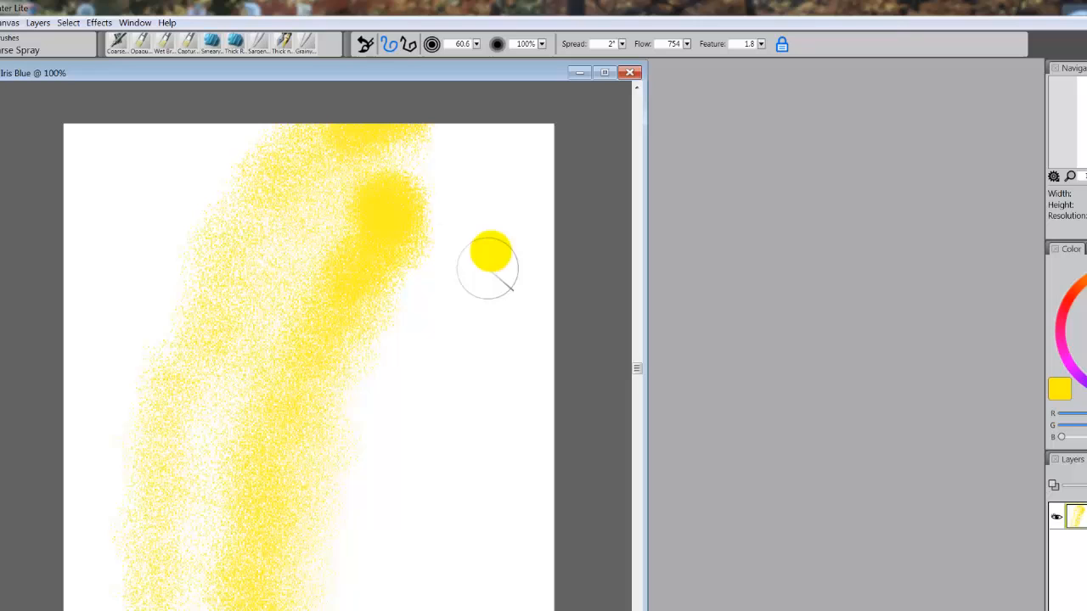
# - Spray yellow bands down the middle and left of the cleared canvas
pyautogui.moveTo(488, 267); pyautogui.dragTo(431, 493)
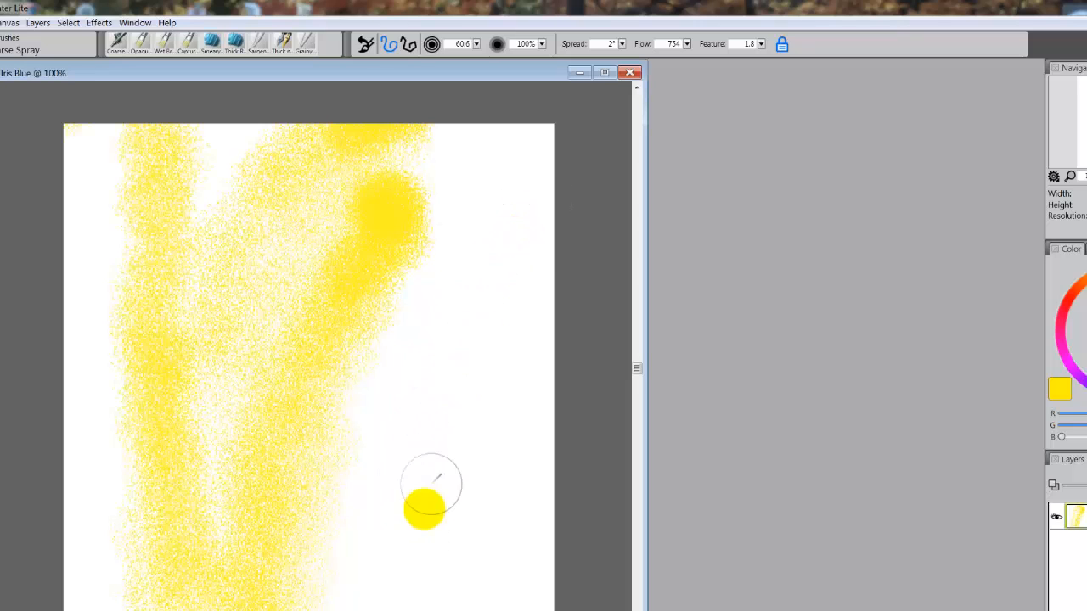
pyautogui.moveTo(430, 493); pyautogui.dragTo(387, 450)
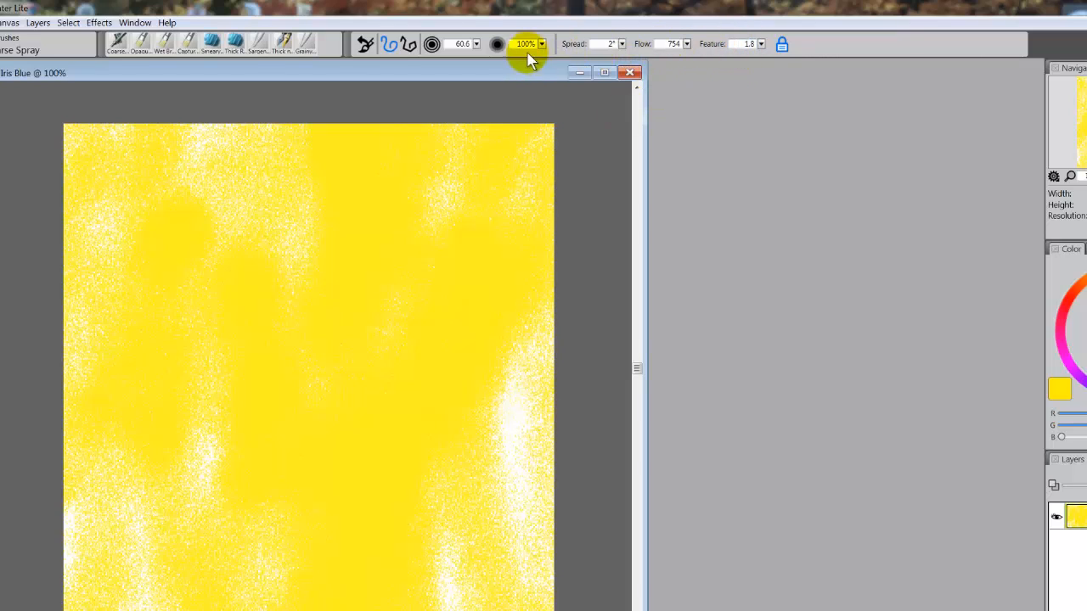
pyautogui.moveTo(763, 45)
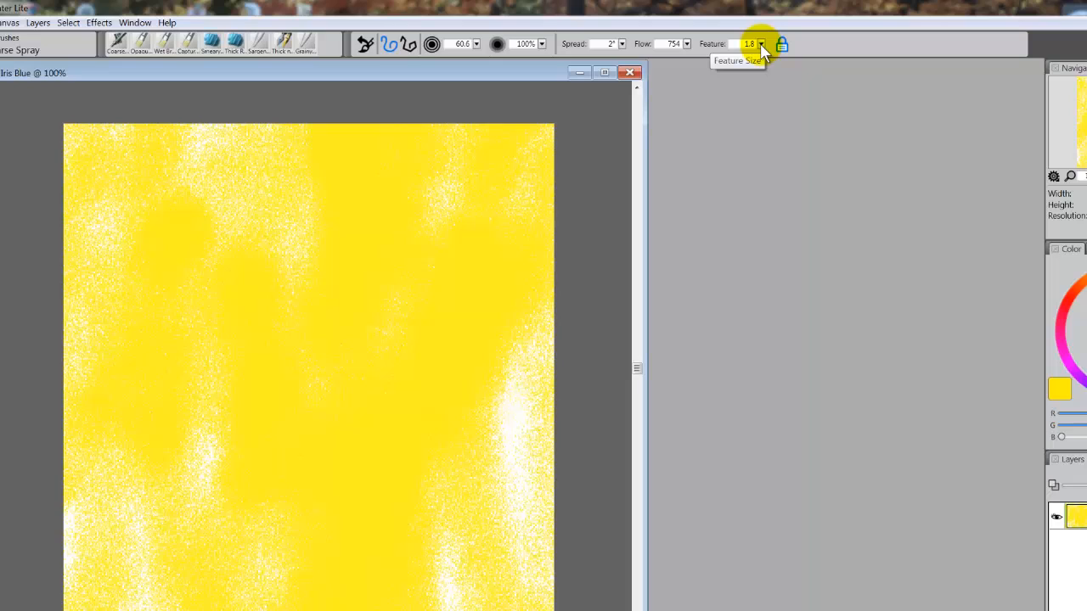
pyautogui.moveTo(760, 51)
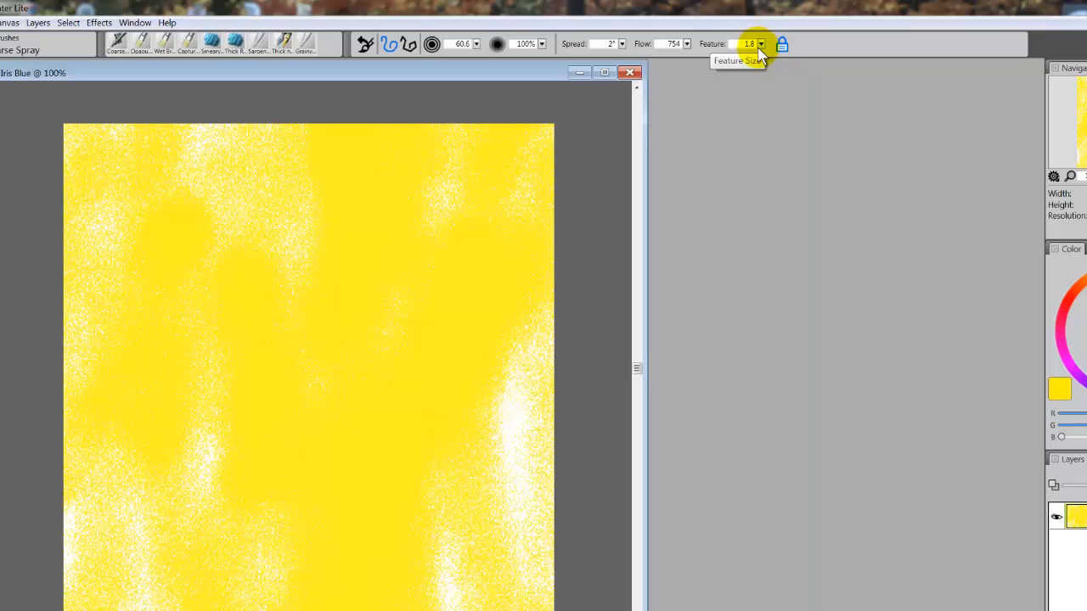
pyautogui.moveTo(703, 68)
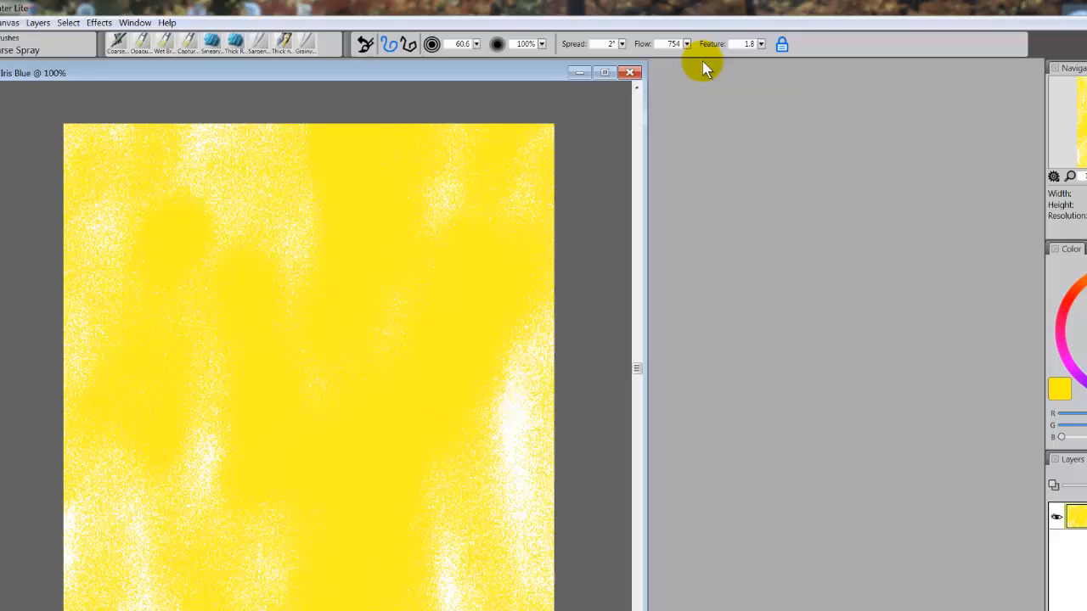
pyautogui.moveTo(688, 72)
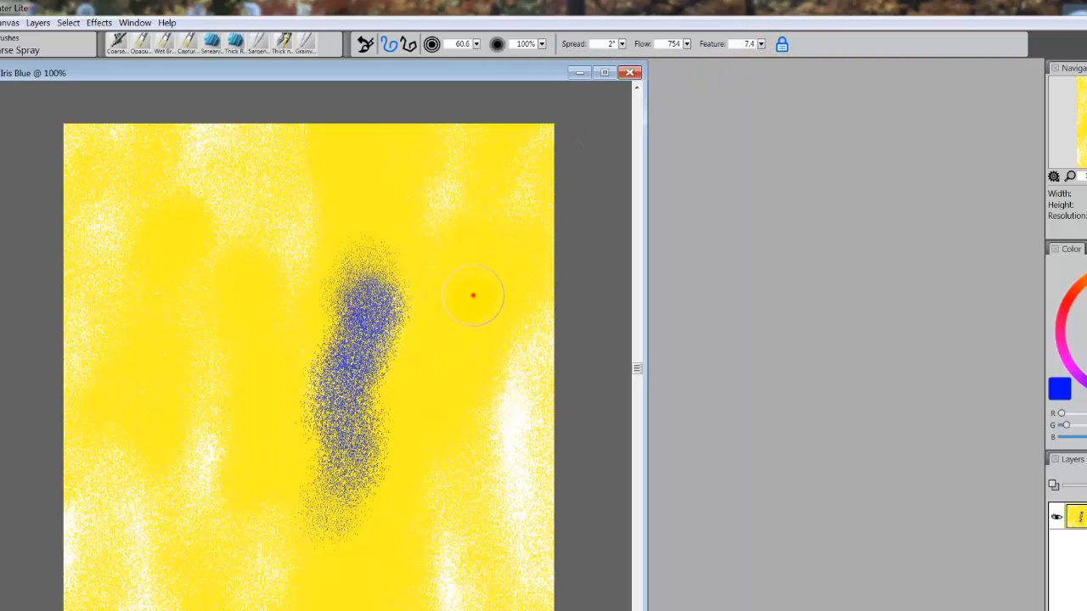
# - Spray three blue coarse streaks across the yellow, mainly into the right side
pyautogui.moveTo(473, 295); pyautogui.dragTo(259, 556)
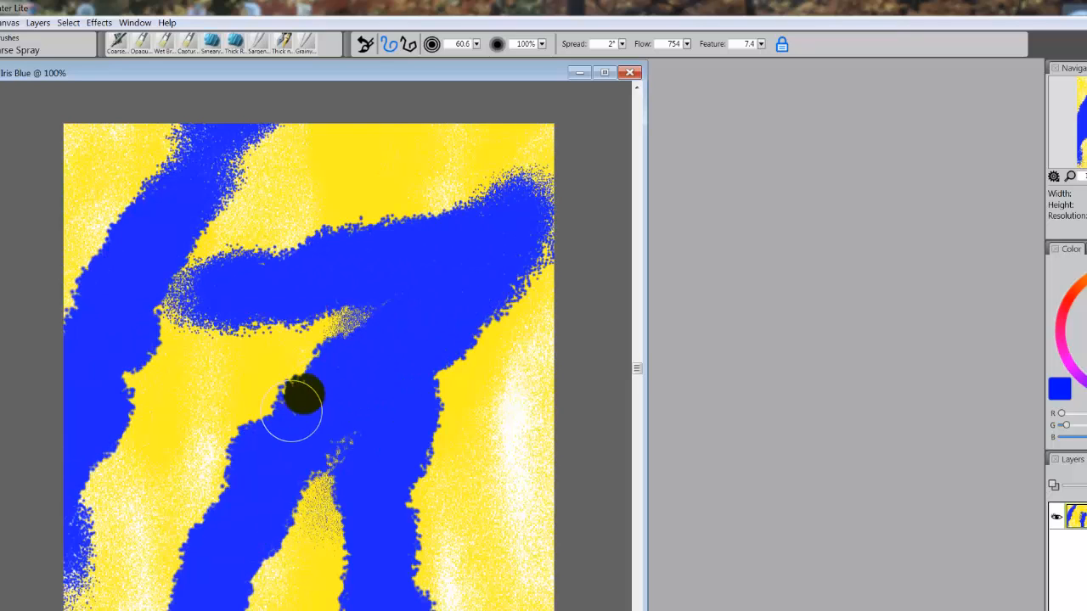
pyautogui.moveTo(302, 399); pyautogui.dragTo(488, 356)
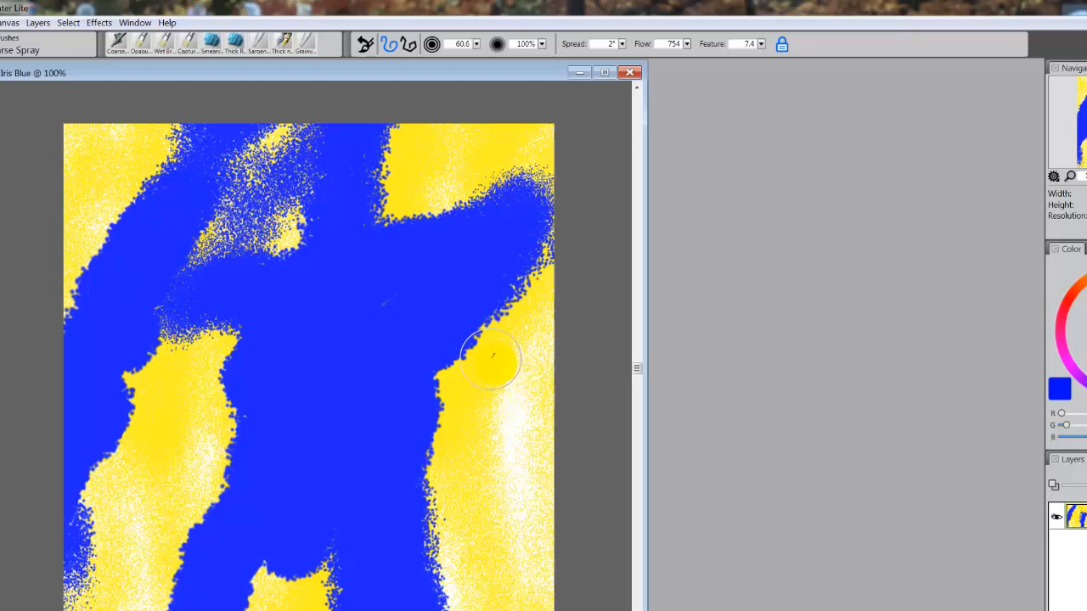
pyautogui.moveTo(493, 356); pyautogui.dragTo(399, 463)
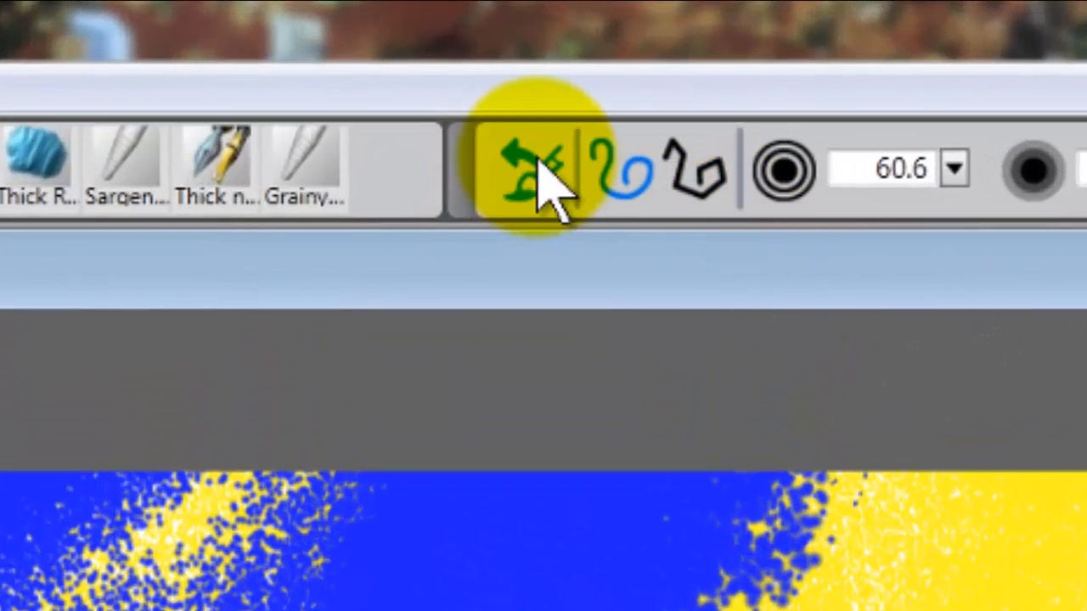
pyautogui.moveTo(535, 178)
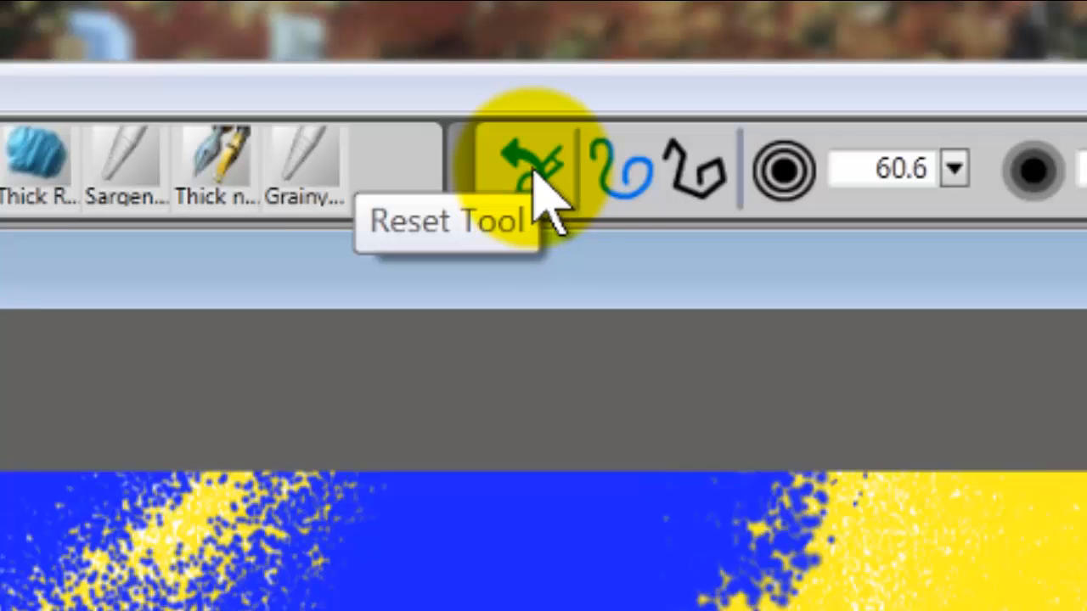
# - Reset the Coarse Spray defaults, pick red, and spray a diagonal red band through the centre
pyautogui.click(526, 165)
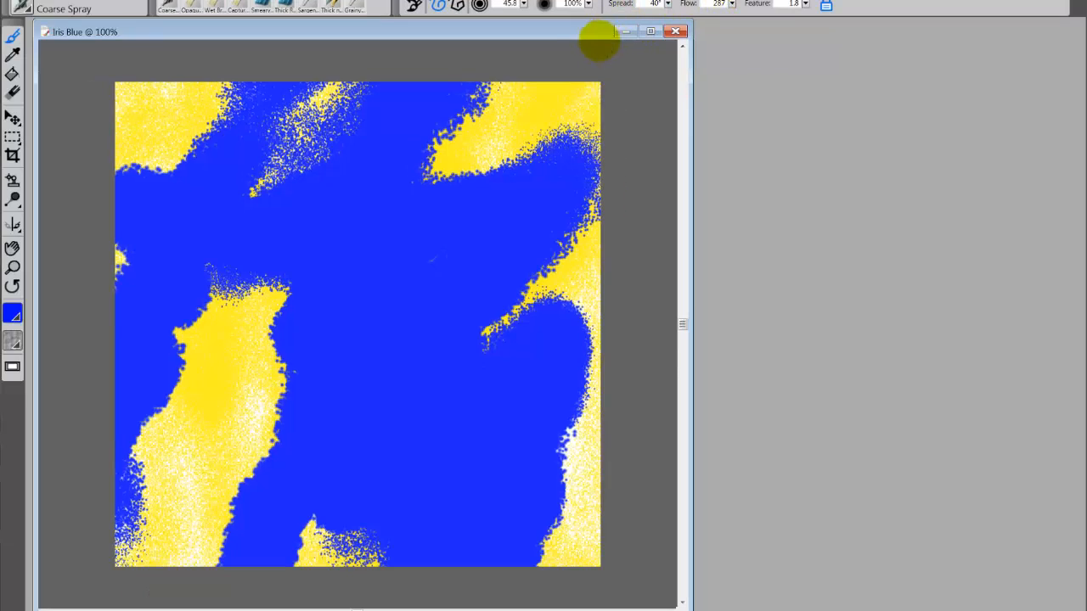
pyautogui.click(444, 348)
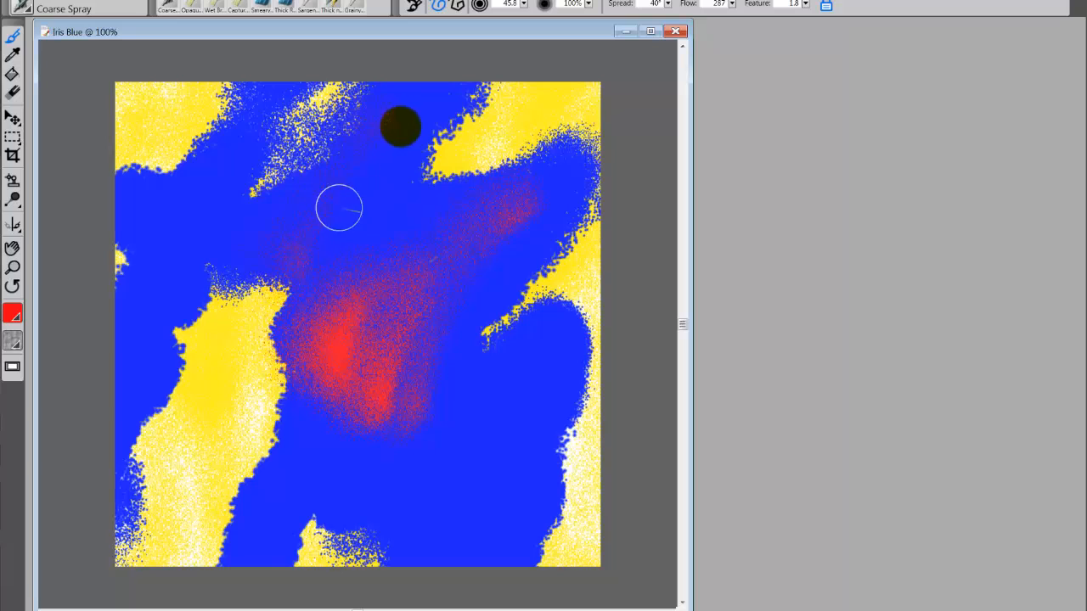
pyautogui.moveTo(340, 208); pyautogui.dragTo(416, 136)
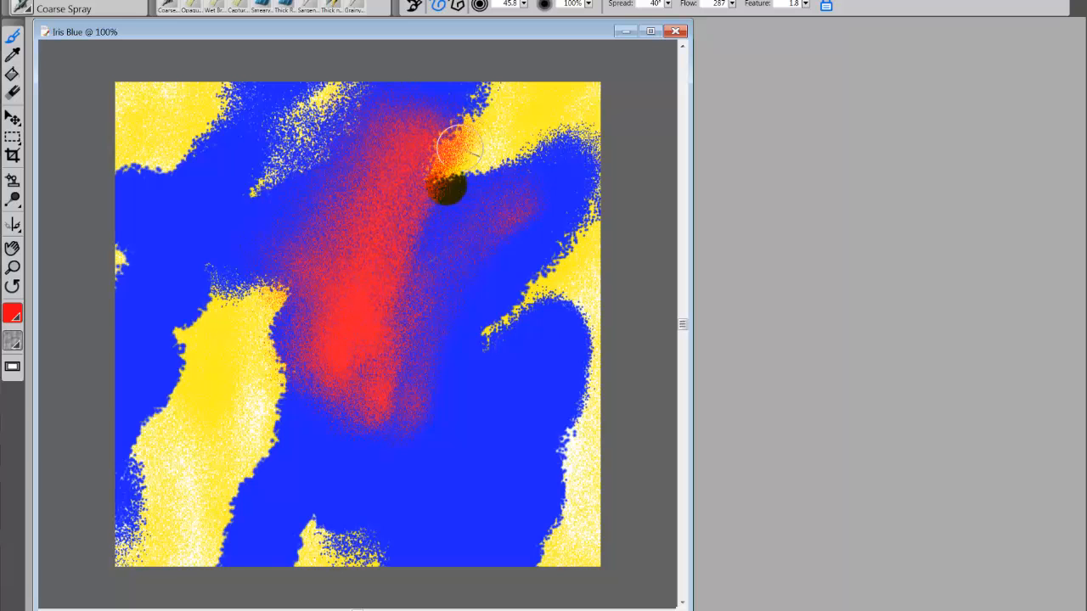
pyautogui.moveTo(450, 191); pyautogui.dragTo(484, 157)
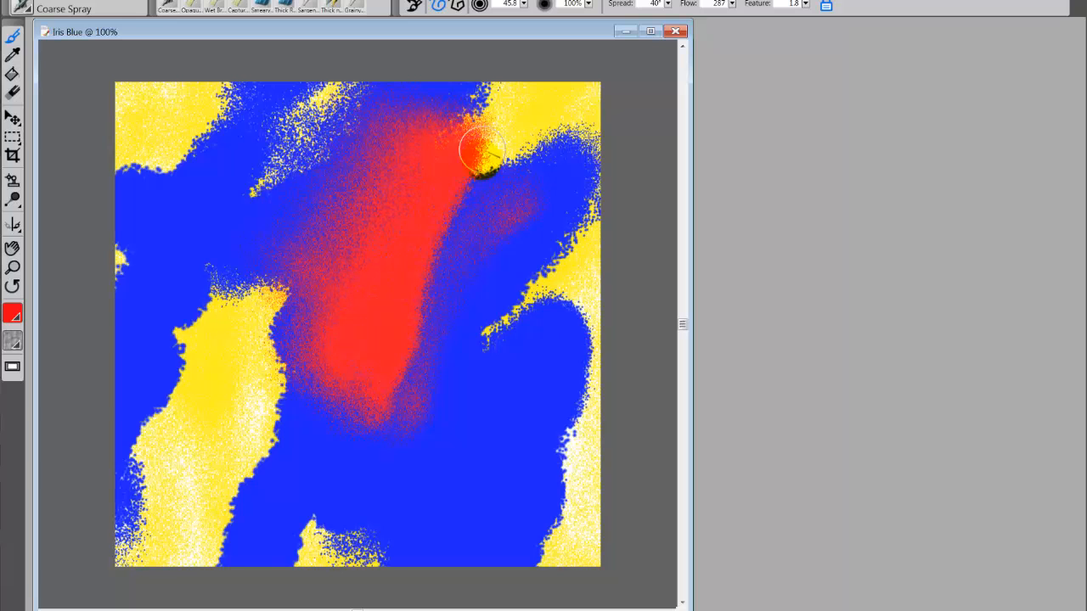
pyautogui.moveTo(475, 157); pyautogui.dragTo(436, 342)
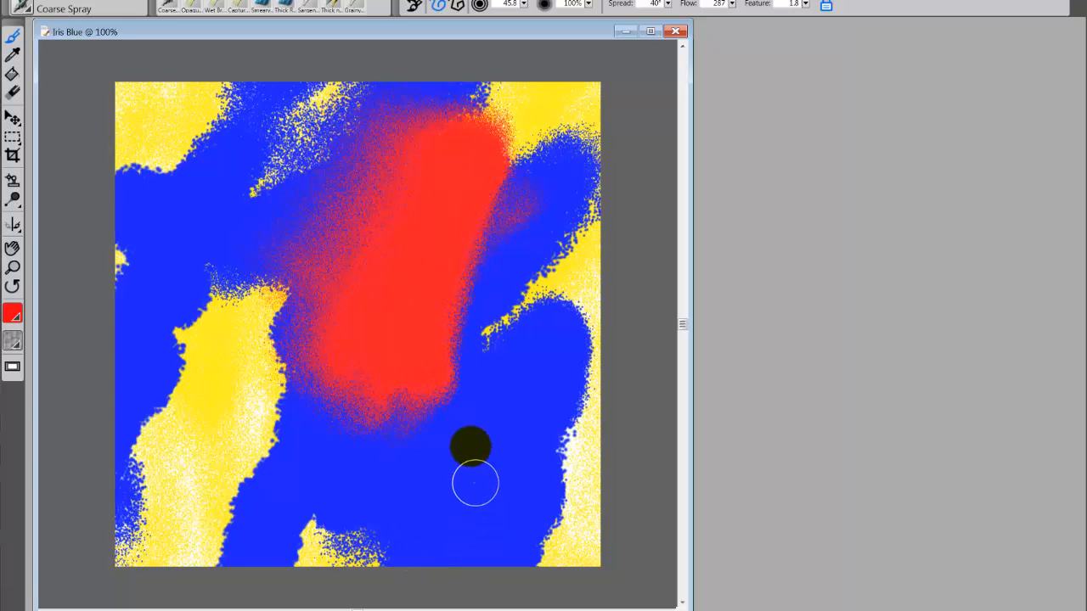
pyautogui.moveTo(522, 386)
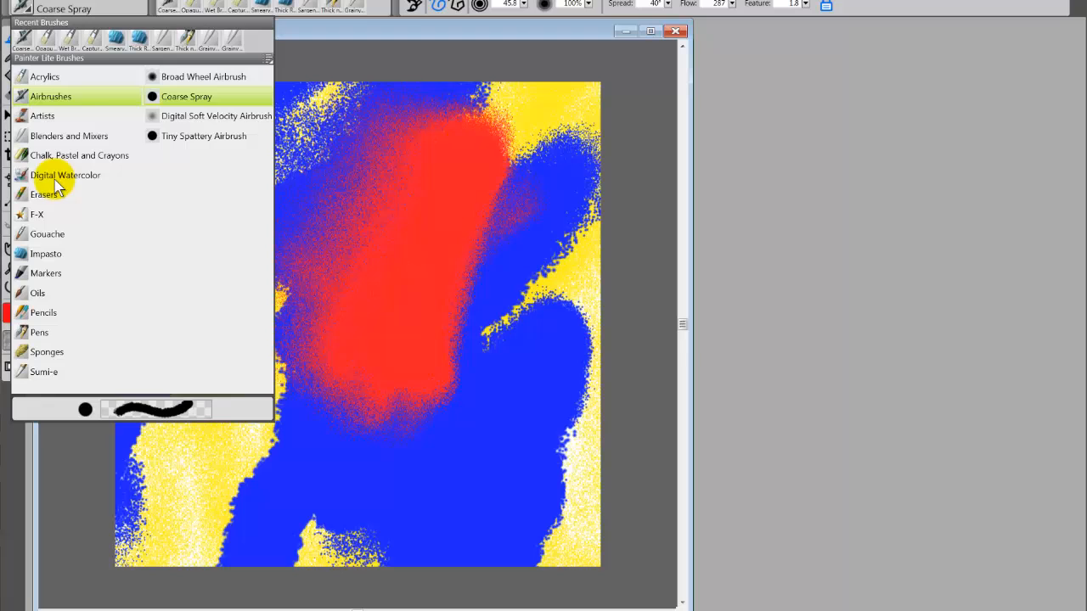
pyautogui.moveTo(38, 214)
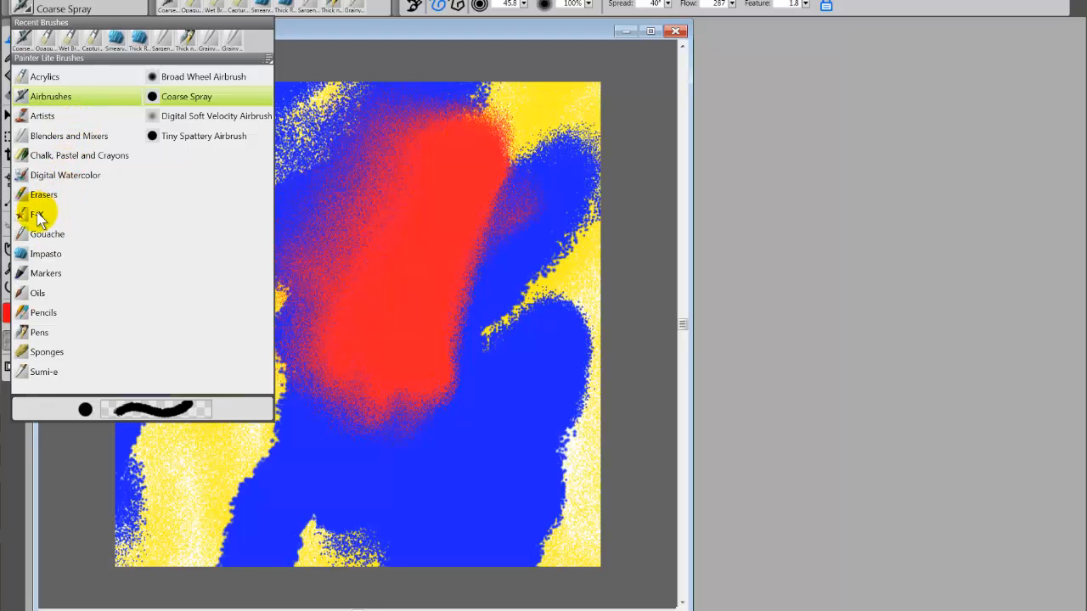
# - Select the F-X Distorto brush and swirl yellow, blue and red together left of centre
pyautogui.click(37, 214)
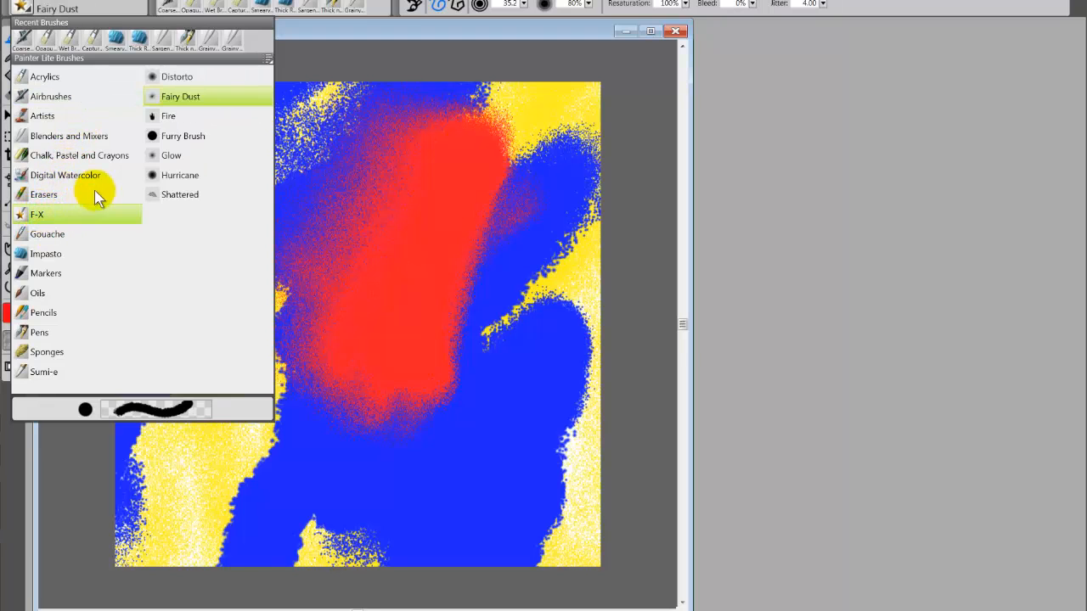
pyautogui.click(177, 76)
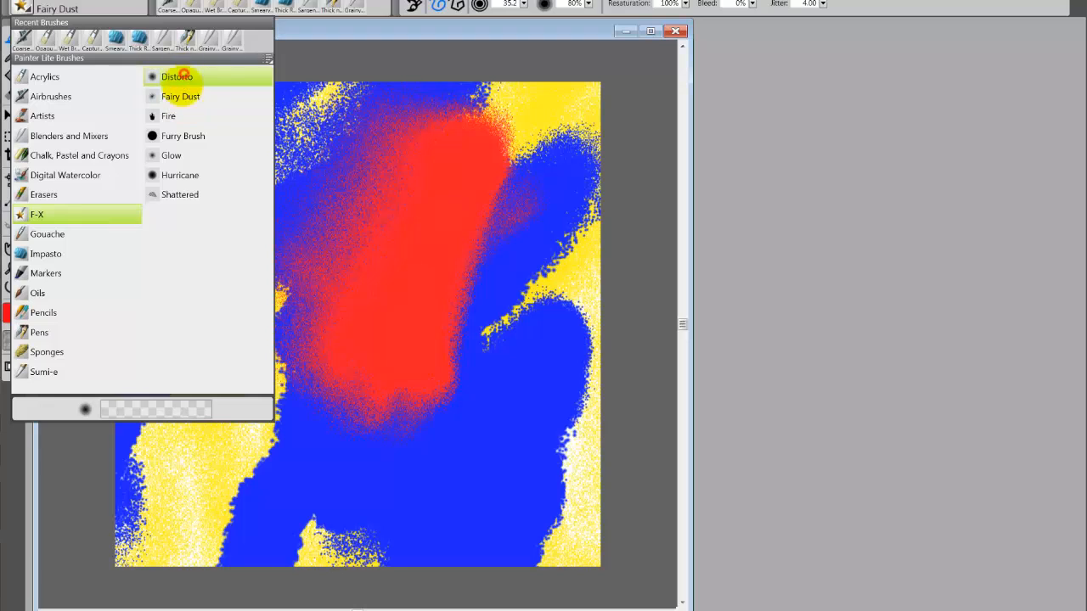
pyautogui.click(176, 76)
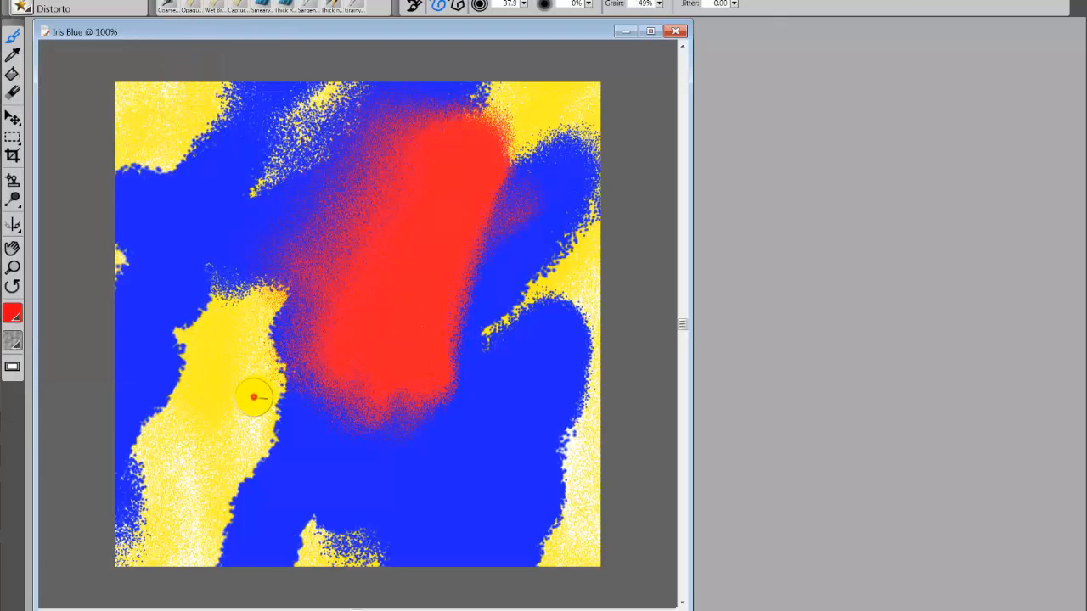
pyautogui.moveTo(254, 397); pyautogui.dragTo(314, 365)
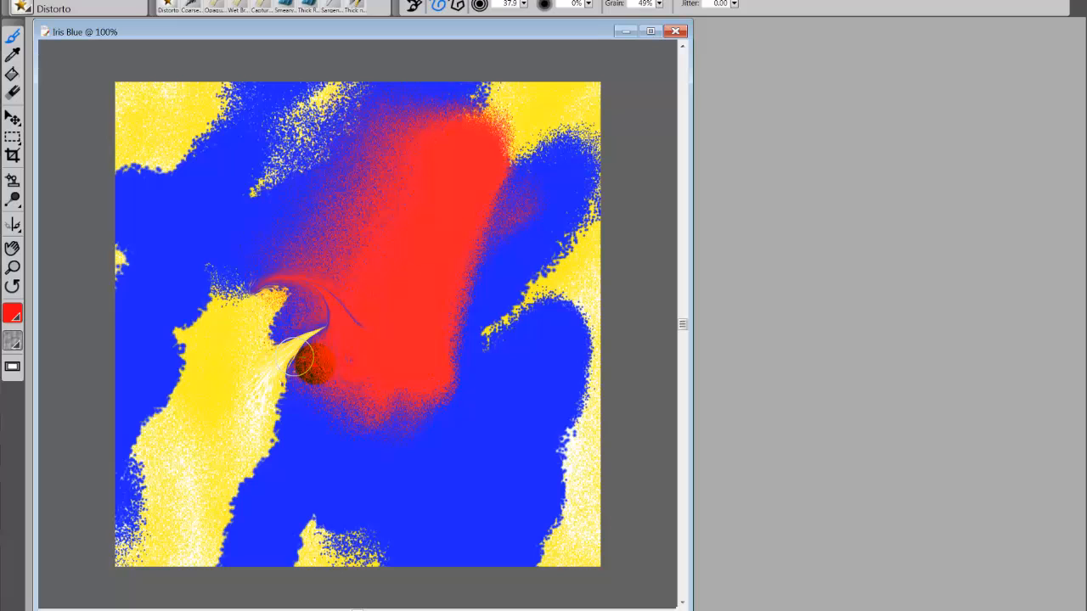
pyautogui.moveTo(318, 366); pyautogui.dragTo(339, 229)
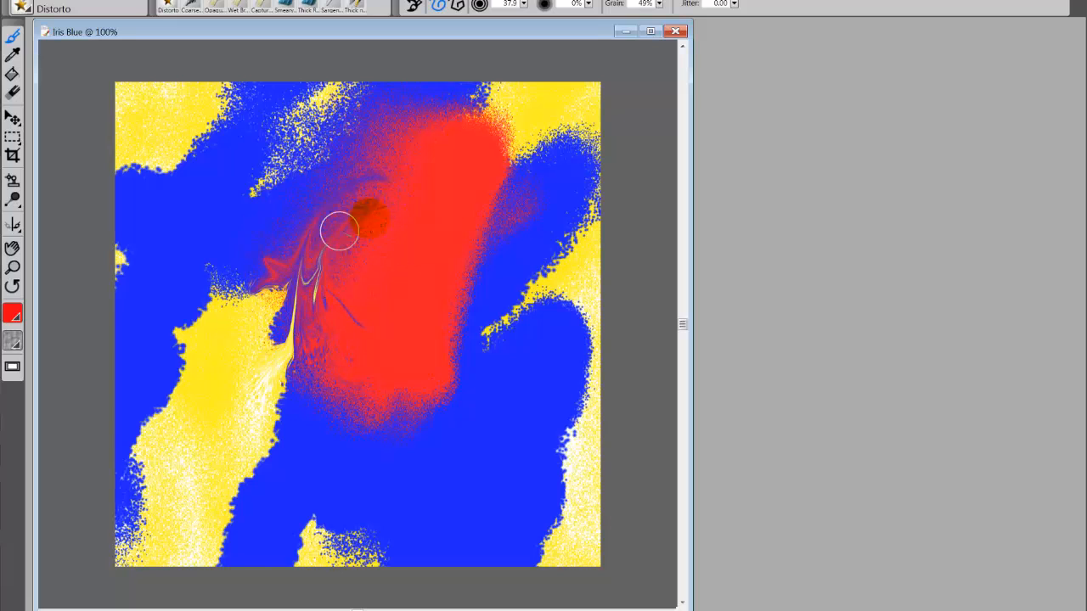
pyautogui.moveTo(340, 229); pyautogui.dragTo(293, 242)
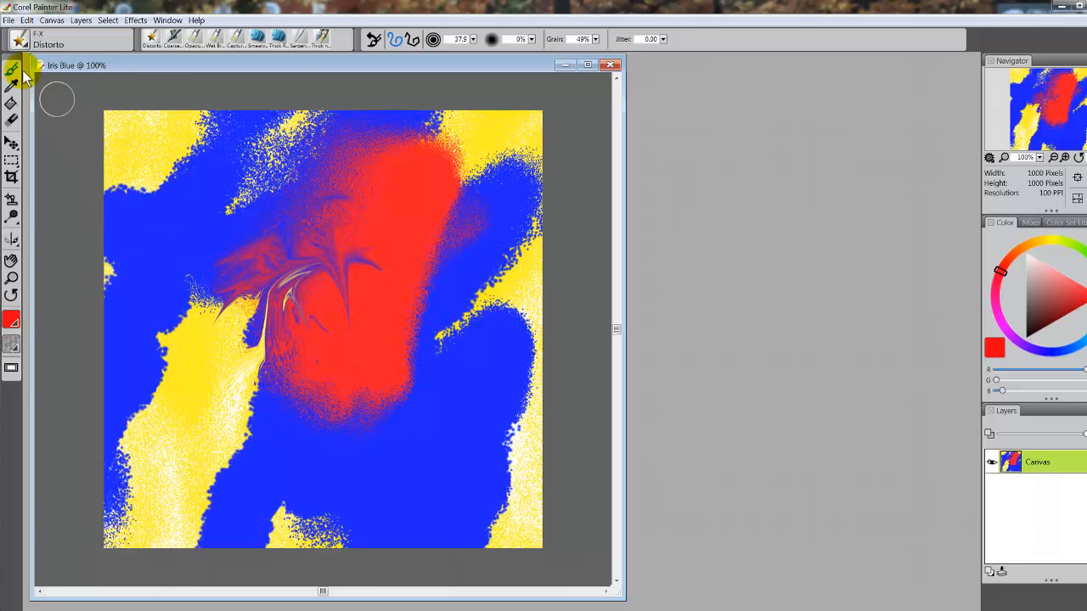
# - Choose the F-X Fairy Dust brush and sweep sparkles across the red and lower blue
pyautogui.click(38, 39)
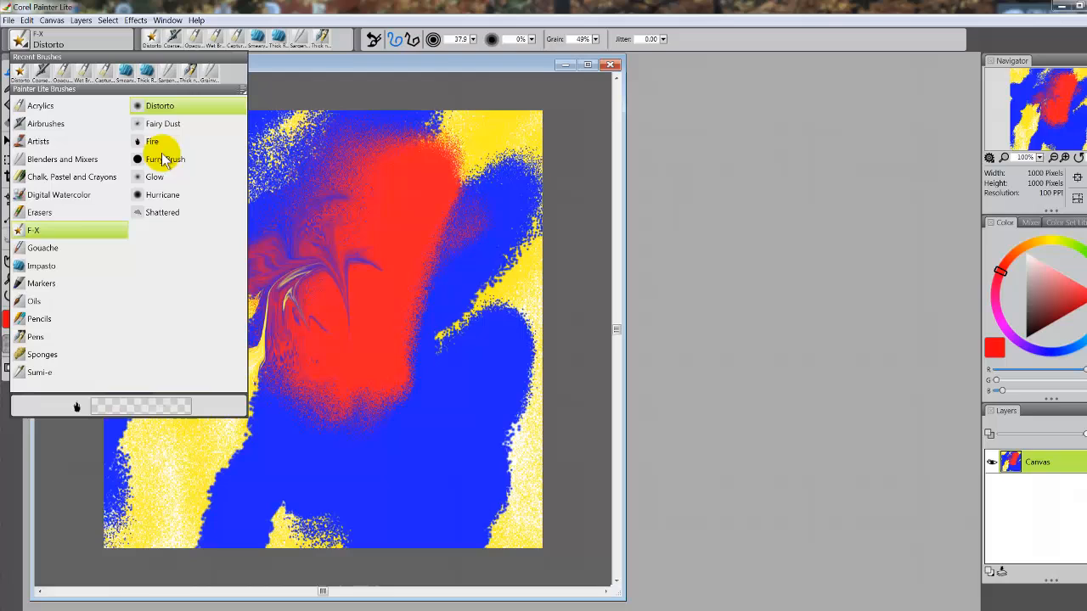
pyautogui.click(163, 124)
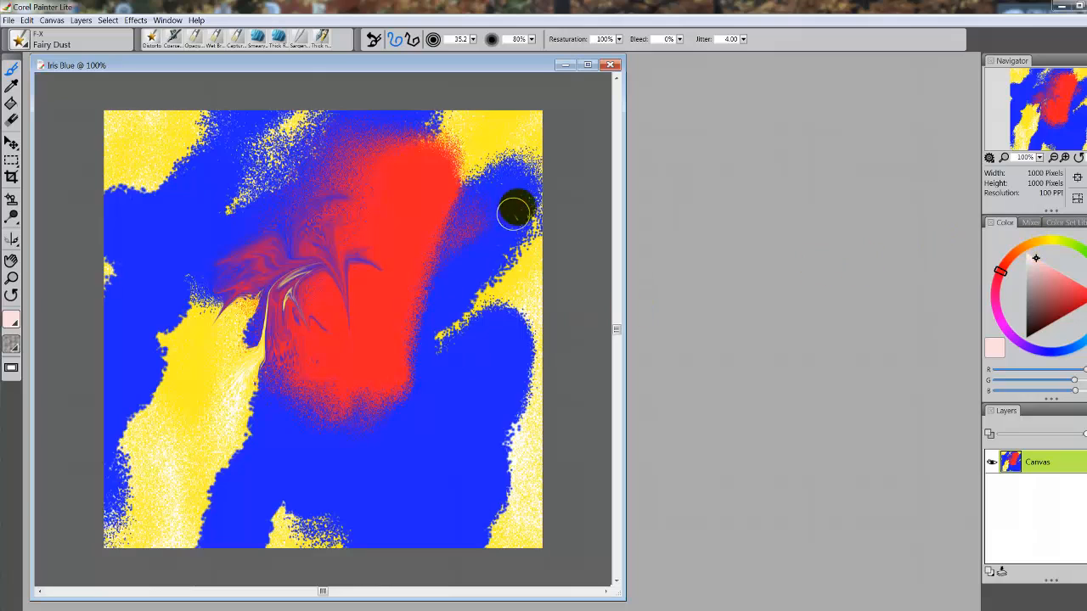
pyautogui.moveTo(518, 212); pyautogui.dragTo(295, 463)
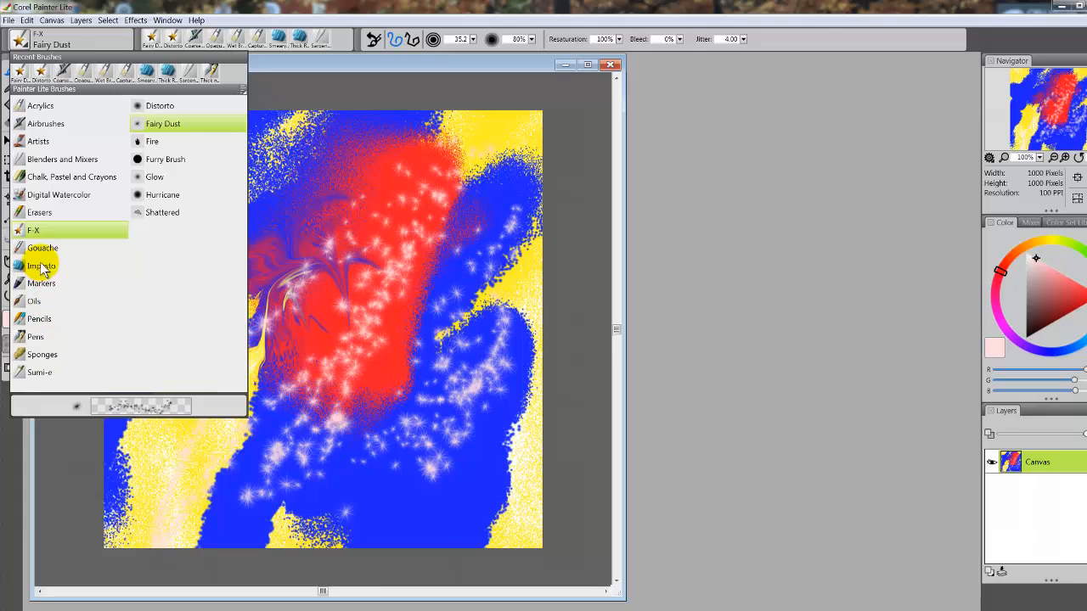
# - Paint saturated yellow Thick Round impasto strokes across the upper middle, over the red band
pyautogui.click(41, 265)
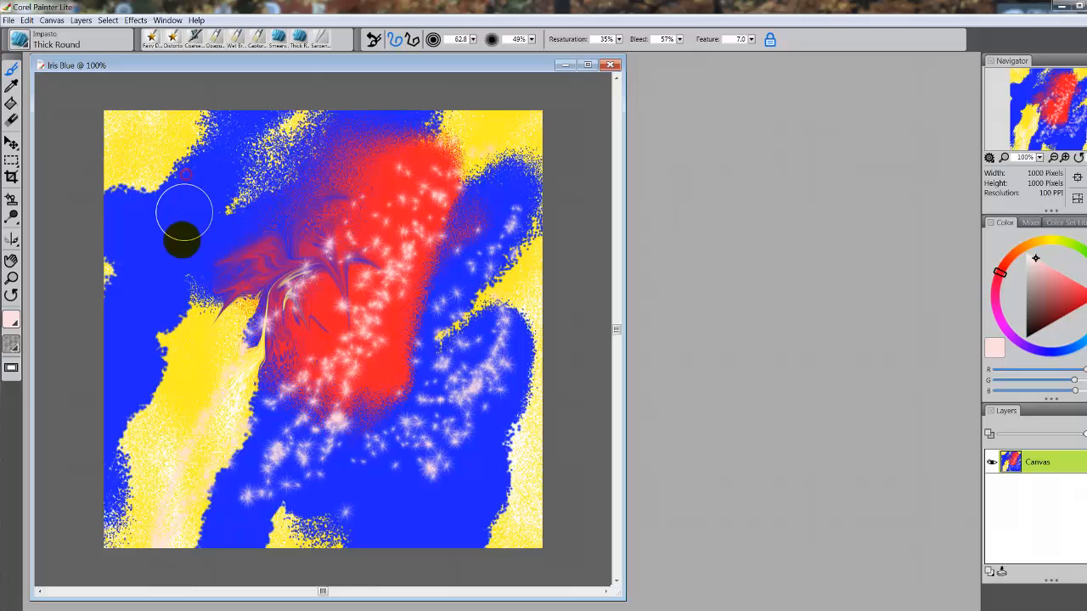
pyautogui.moveTo(1069, 263)
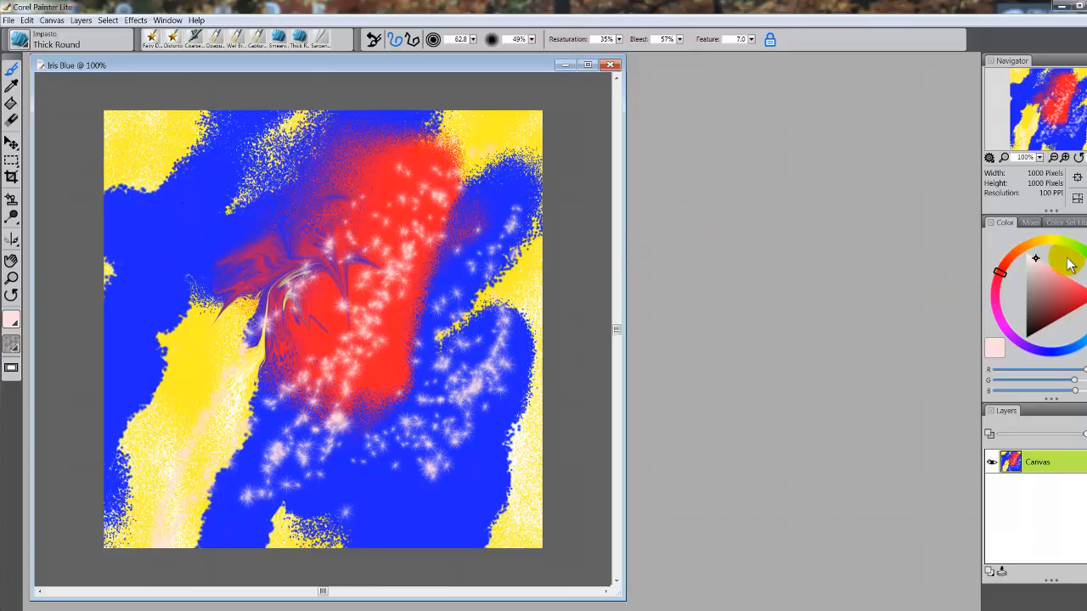
pyautogui.click(1052, 241)
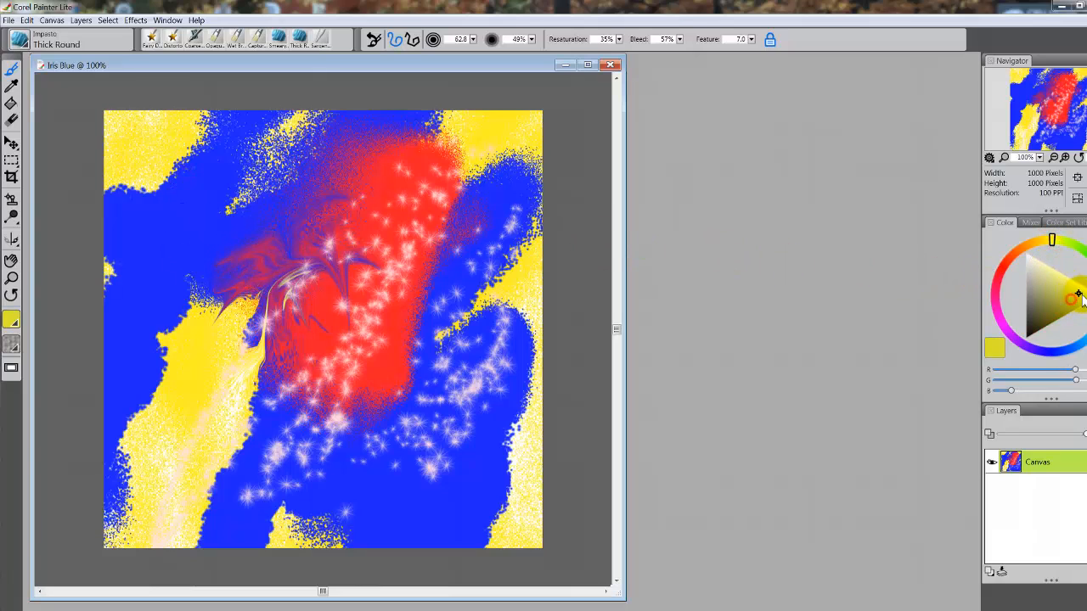
pyautogui.click(331, 195)
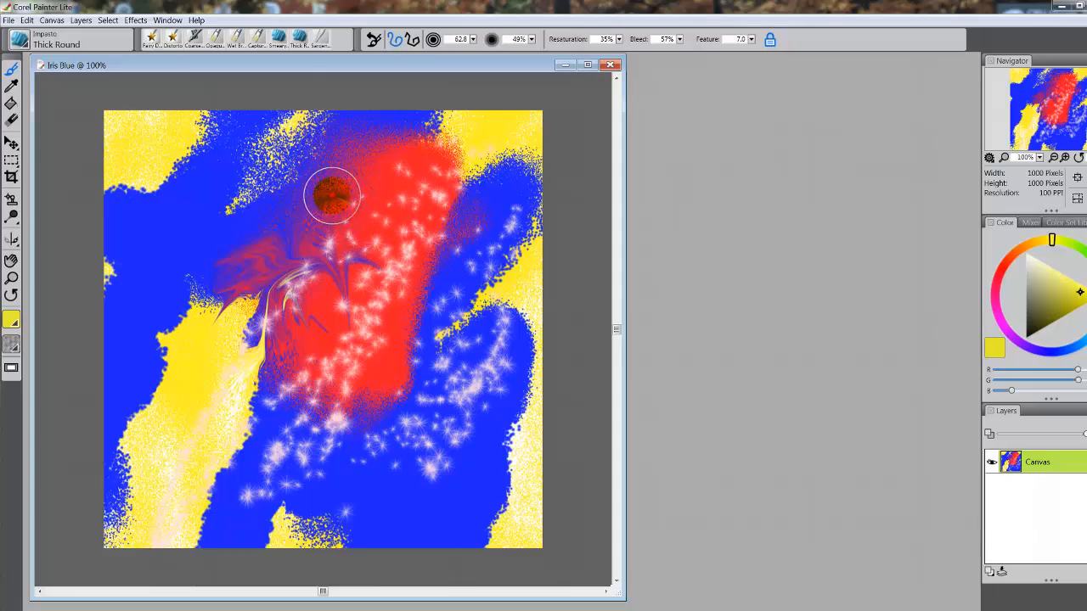
pyautogui.moveTo(331, 195); pyautogui.dragTo(352, 238)
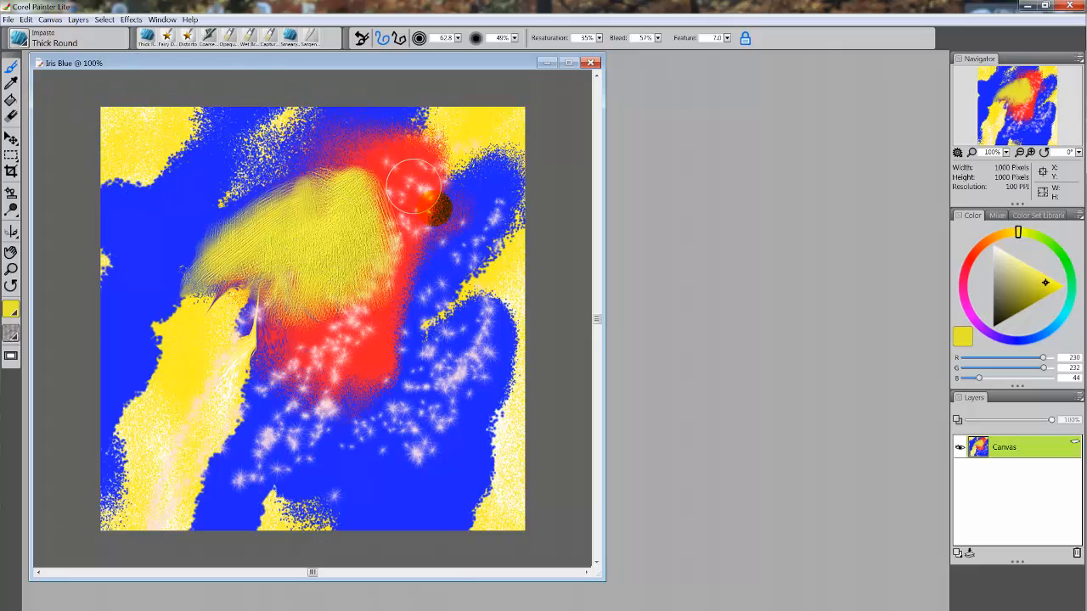
pyautogui.moveTo(416, 182); pyautogui.dragTo(471, 183)
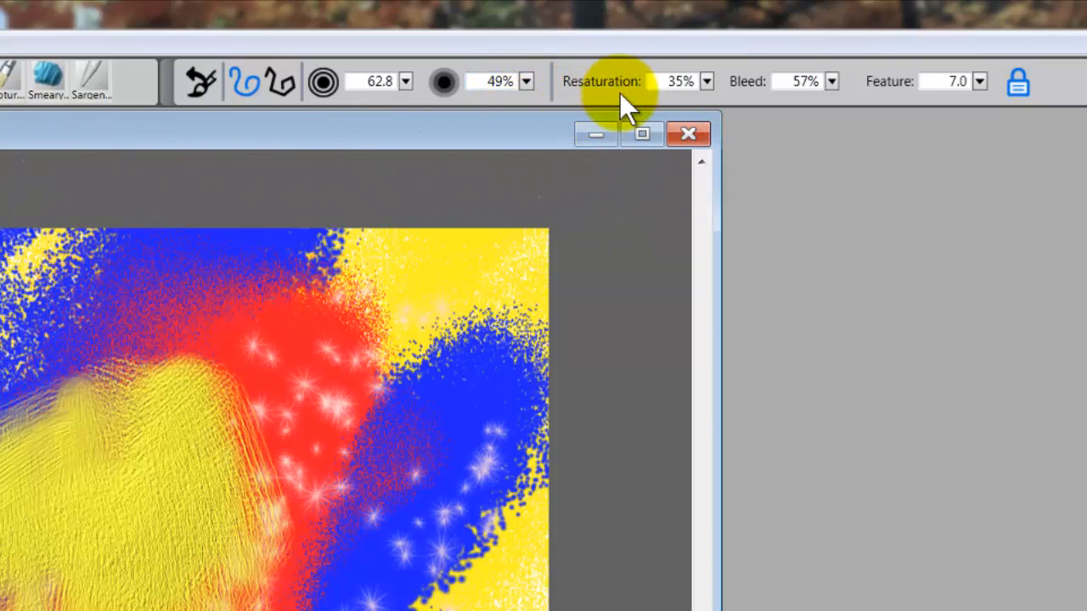
pyautogui.moveTo(951, 80)
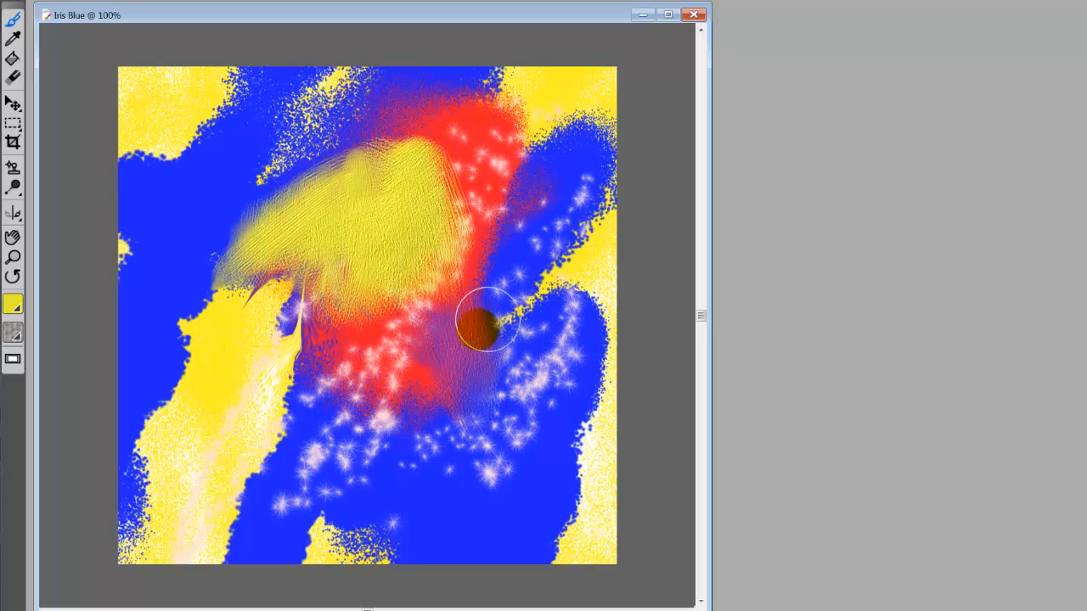
# - Drag a textured impasto stroke through the lower red and blue, blending them toward purple
pyautogui.moveTo(488, 323); pyautogui.dragTo(367, 406)
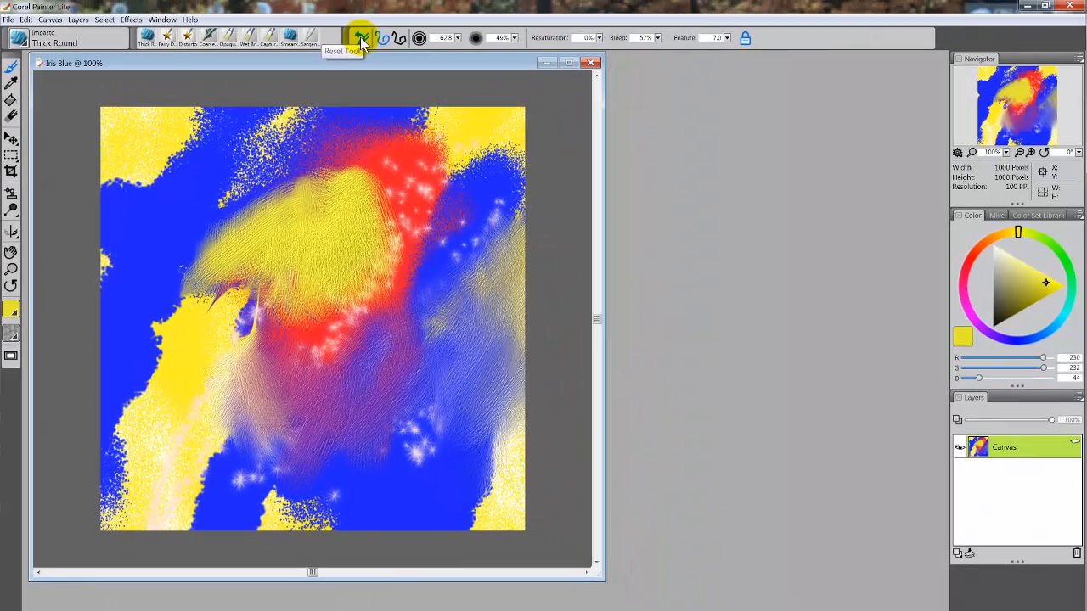
# - Reset the Thick Round Impasto brush to defaults and add a yellow stroke near centre
pyautogui.click(360, 38)
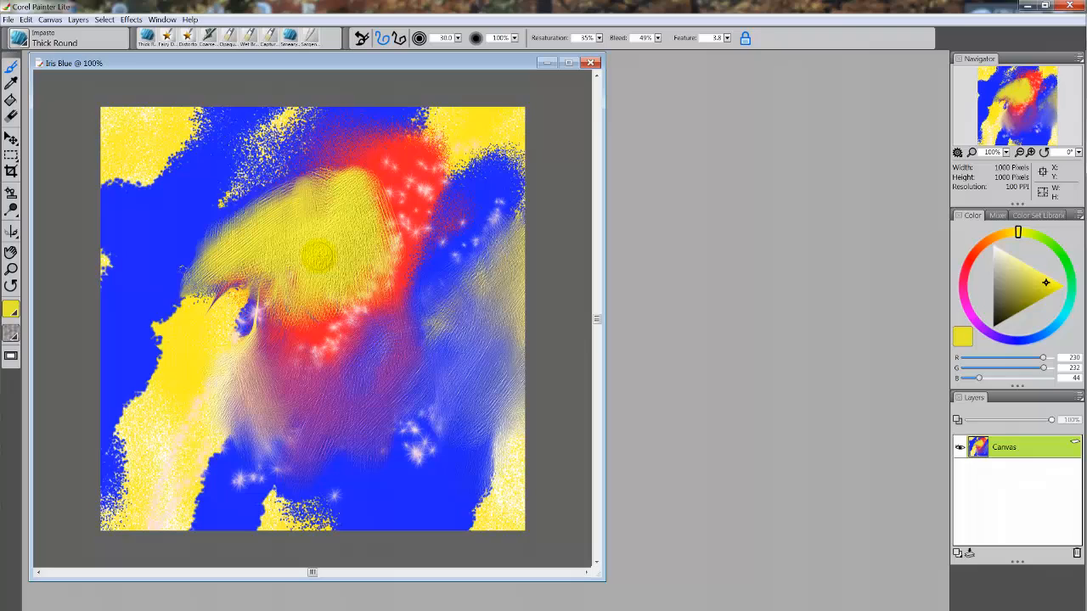
pyautogui.moveTo(315, 254); pyautogui.dragTo(416, 246)
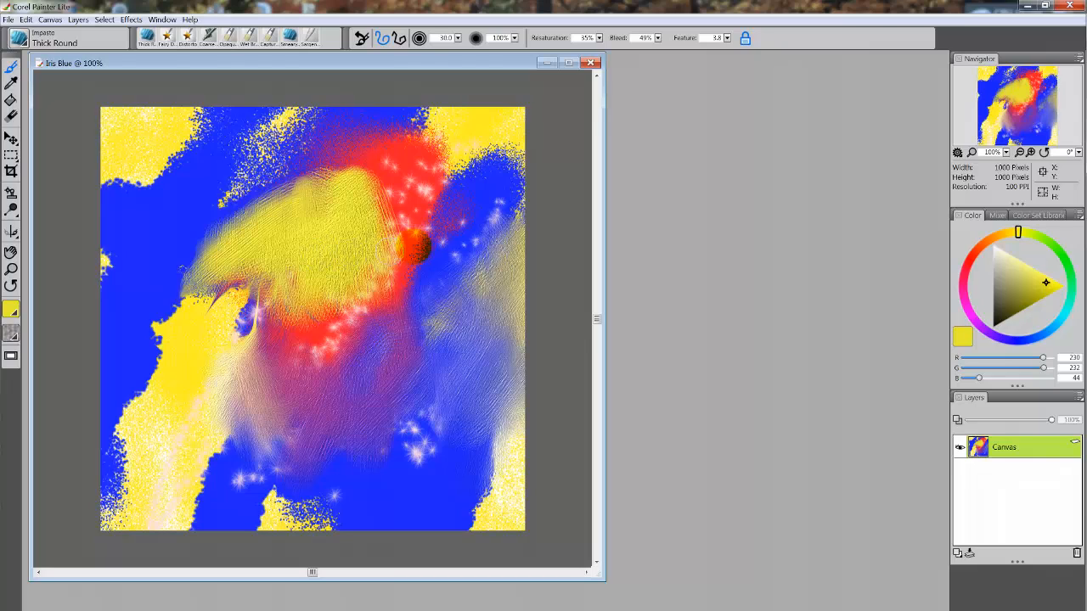